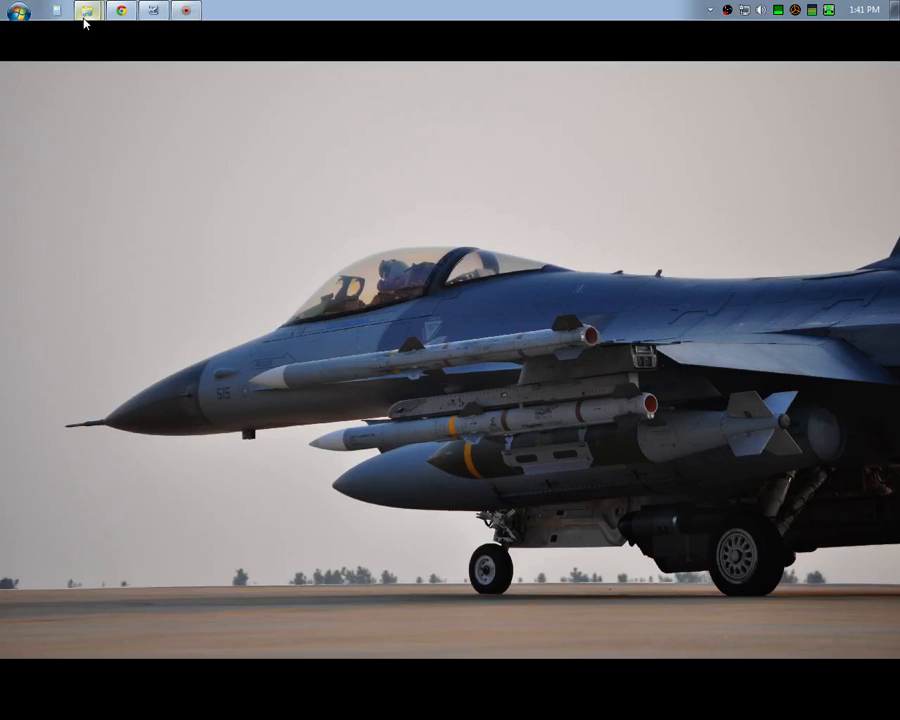
mouse_move(109, 33)
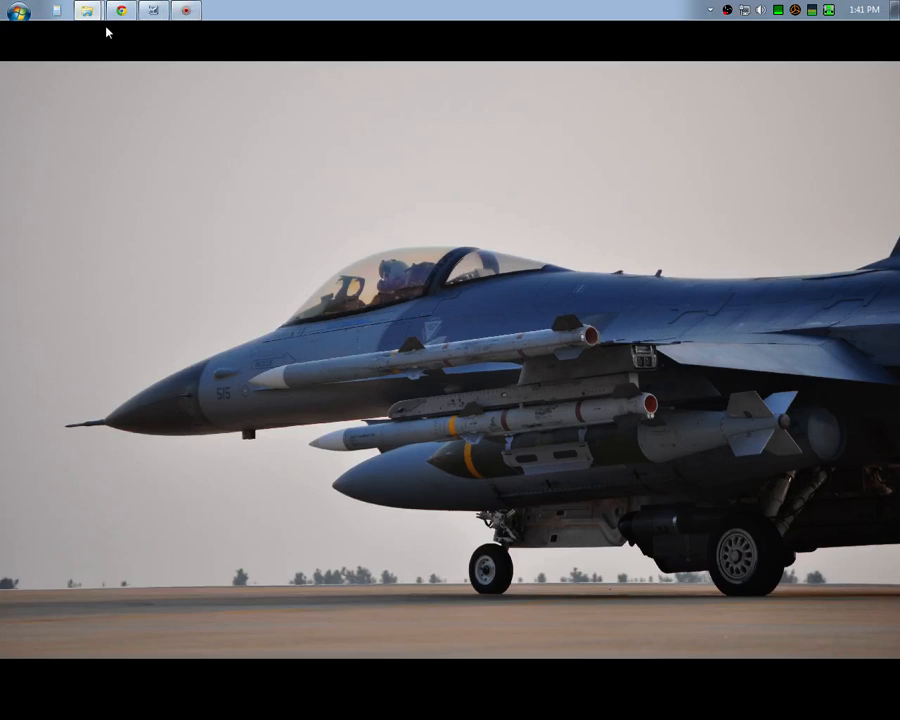
mouse_move(120, 66)
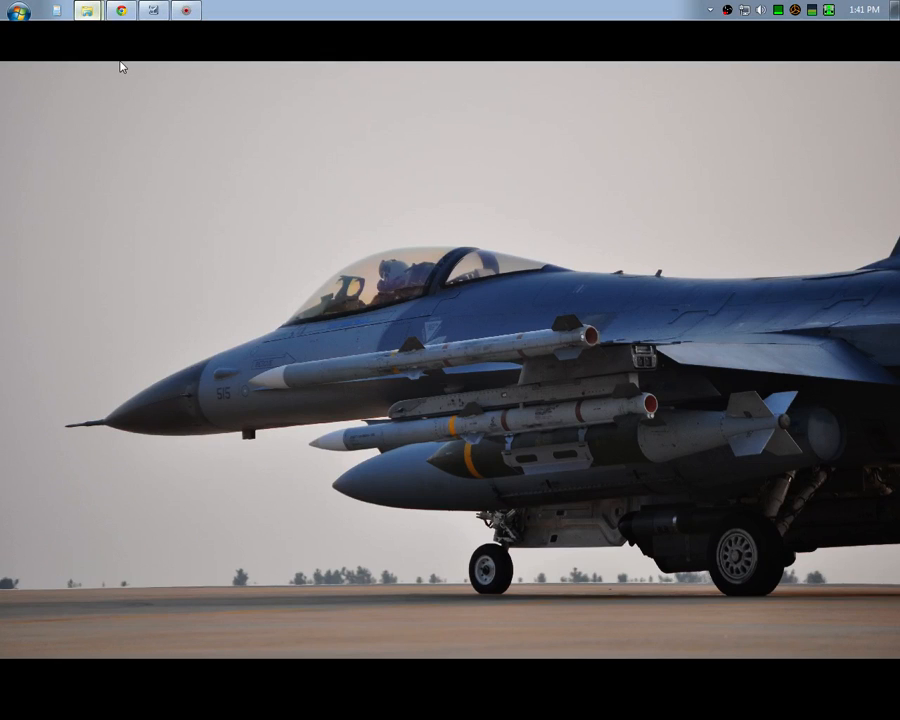
mouse_move(340, 82)
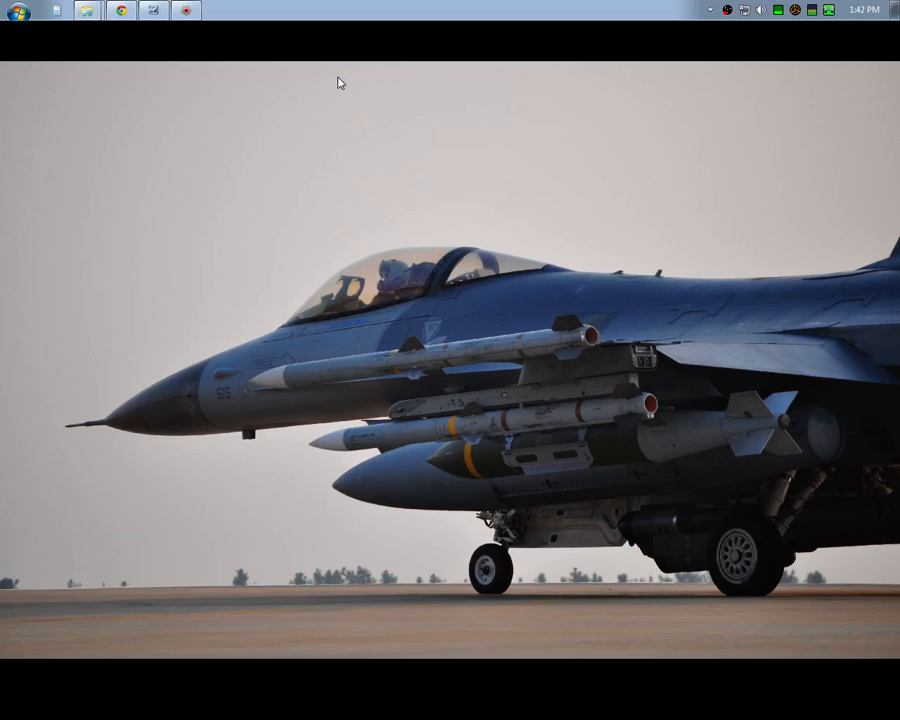
mouse_move(238, 53)
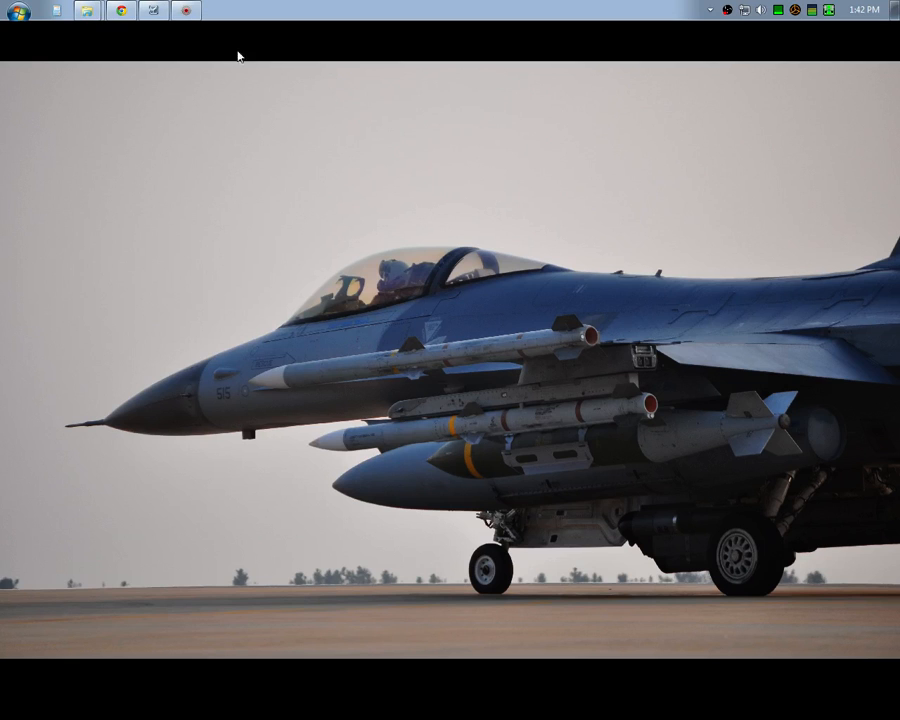
- Check the pilot model forum thread, then browse to Falcon BMS 4.32 Data\Art\ckptart\F-16C-30
left_click(118, 11)
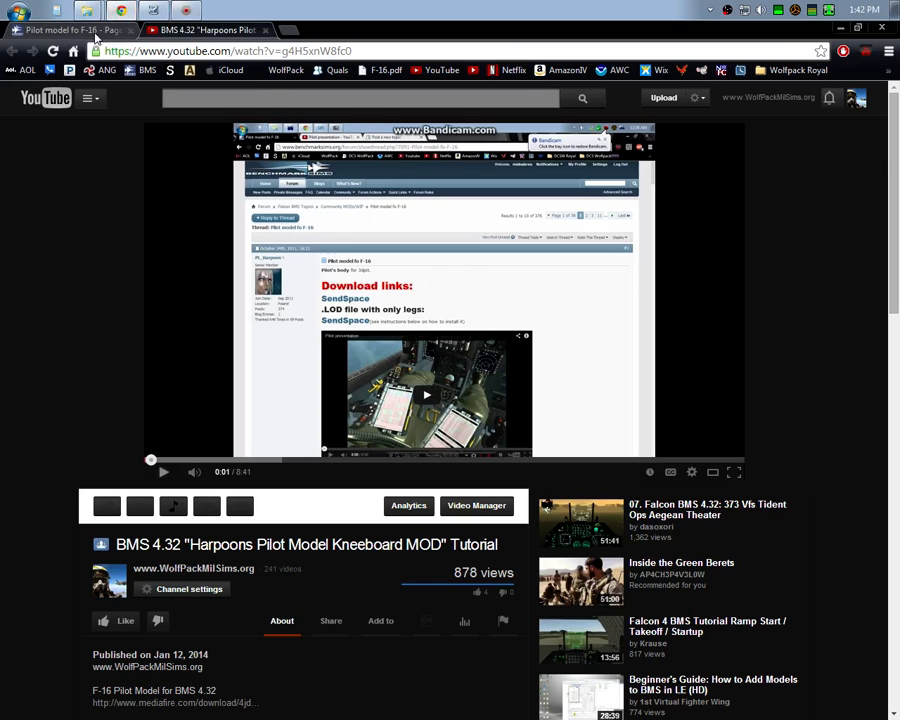
left_click(75, 17)
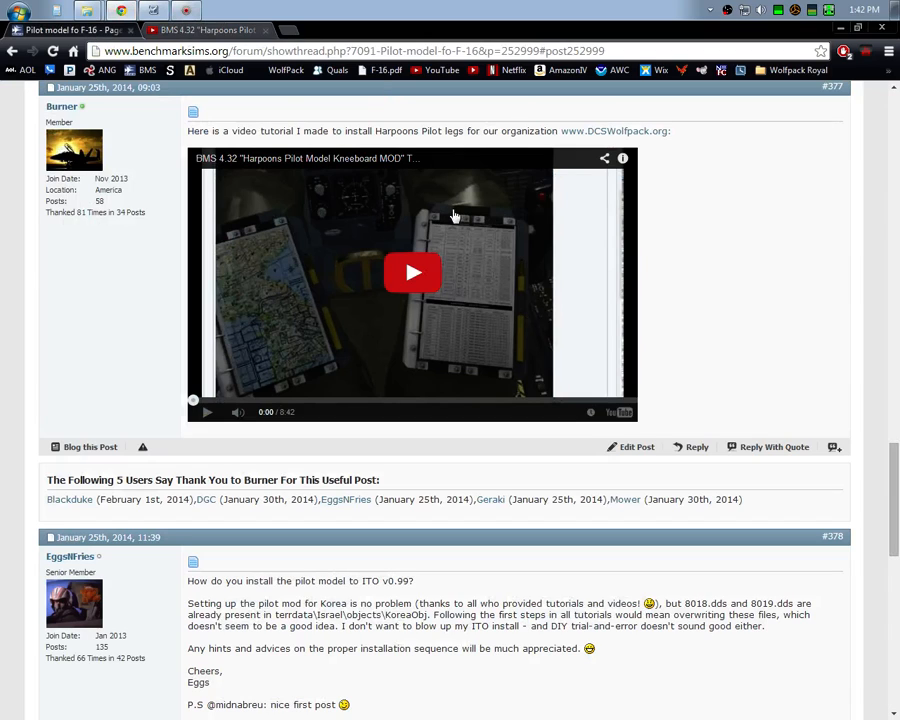
mouse_move(671, 271)
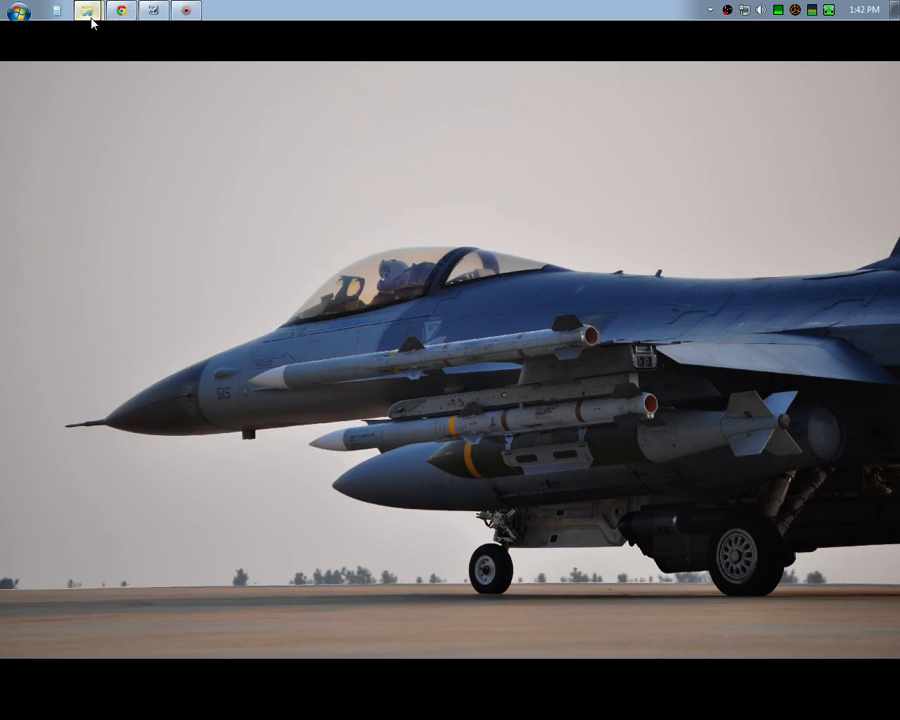
left_click(87, 11)
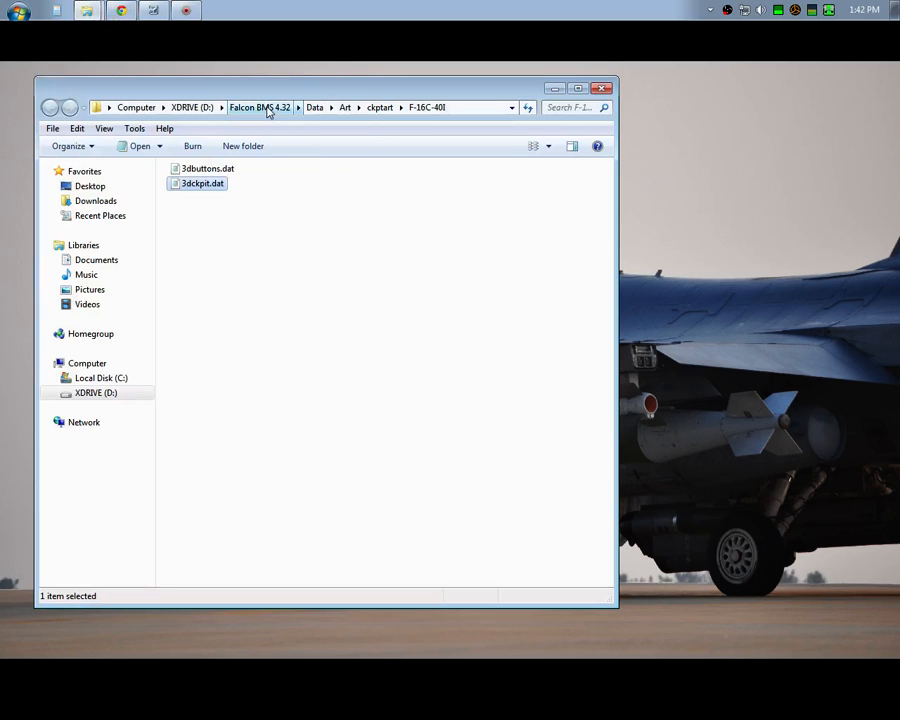
left_click(258, 107)
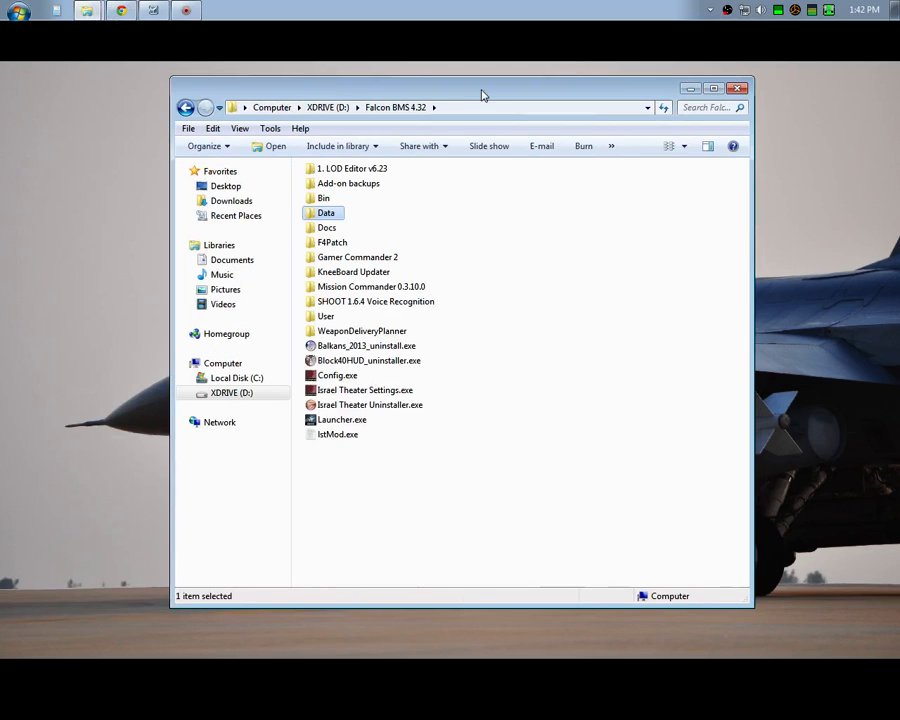
double_click(326, 212)
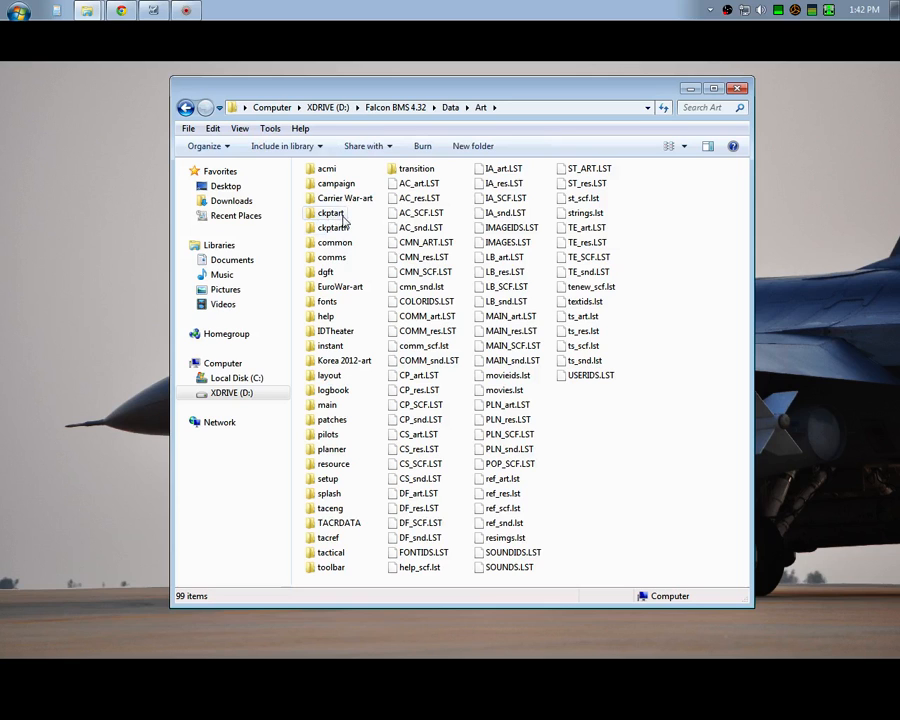
double_click(331, 227)
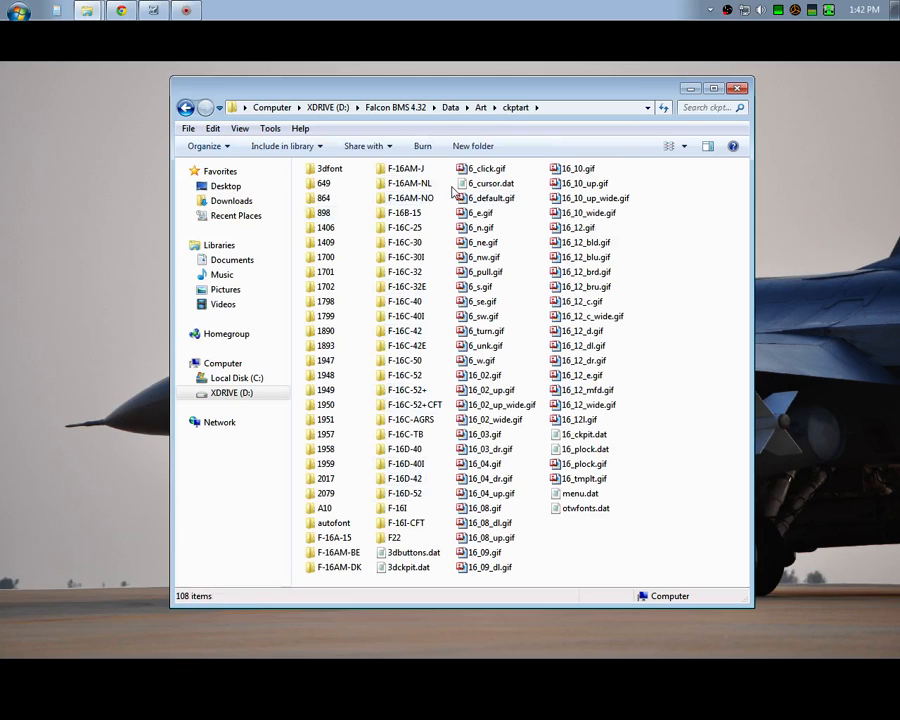
left_click_drag(460, 88, 390, 90)
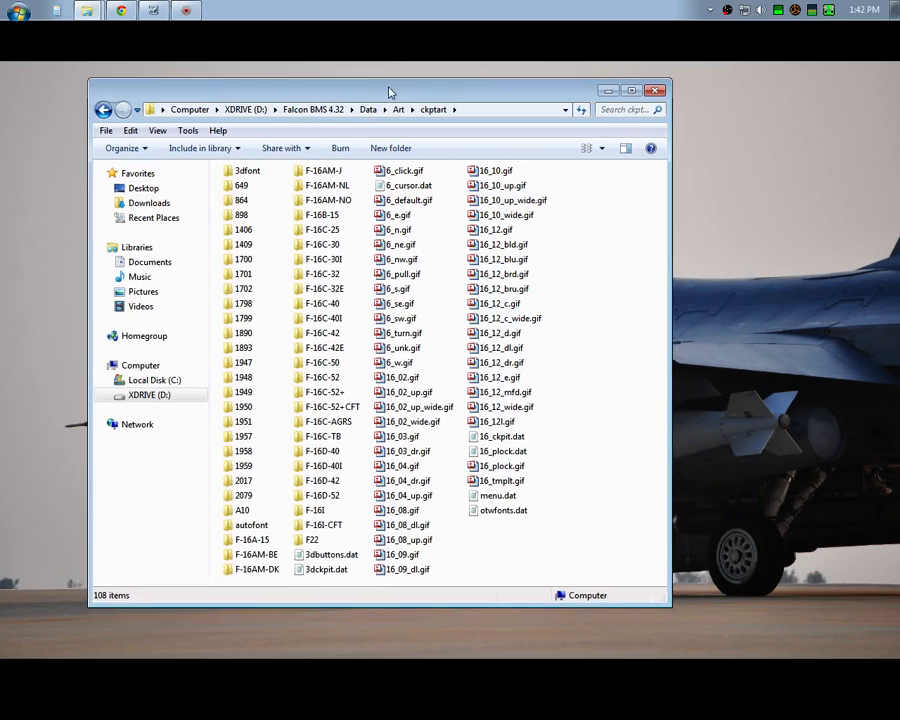
double_click(322, 244)
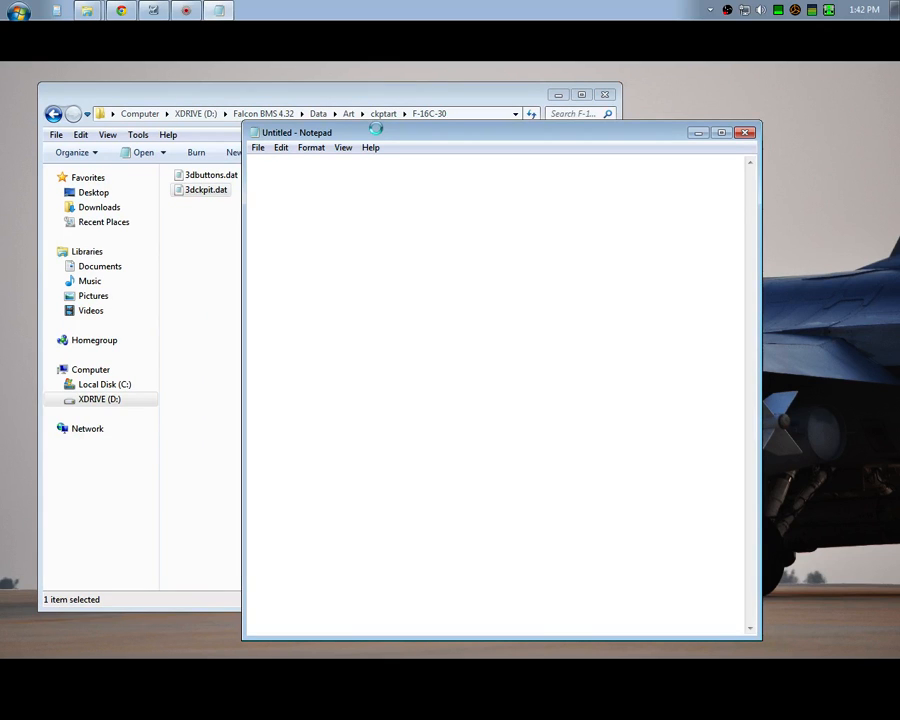
- Open the F-16C-30 3dckpit.dat in Notepad and scroll to its LOD model list
double_click(205, 189)
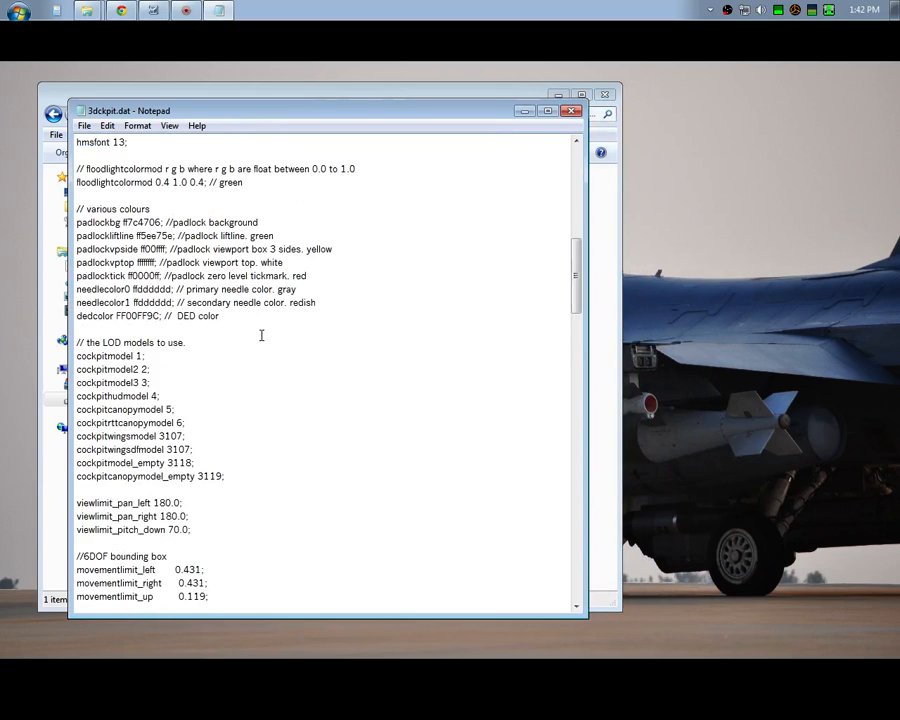
scroll("down", 3)
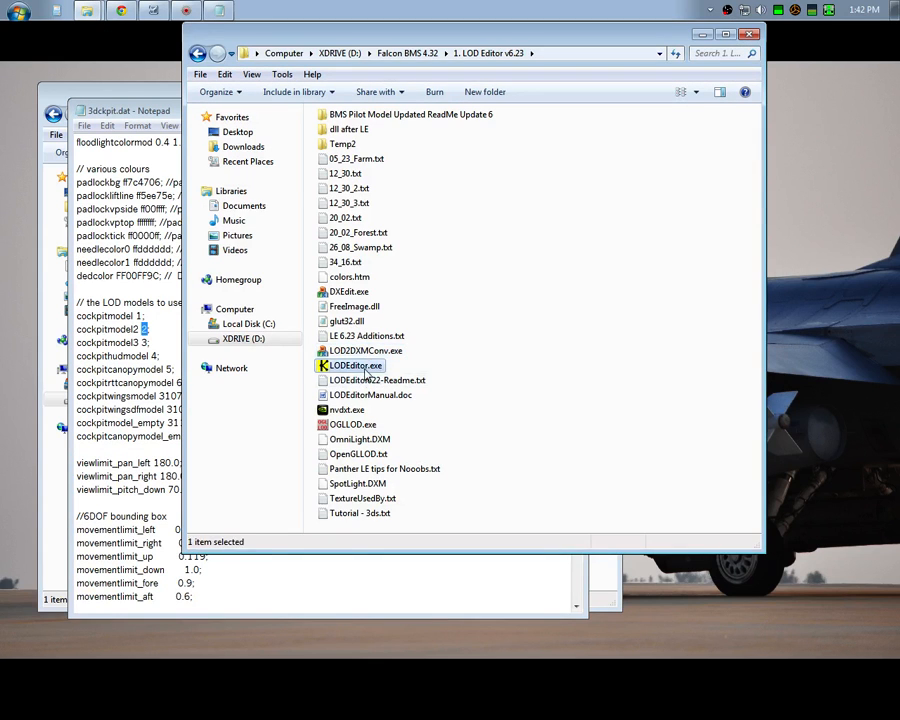
- Launch LODEditor.exe and load the KoreaObj.HDR object header
double_click(353, 365)
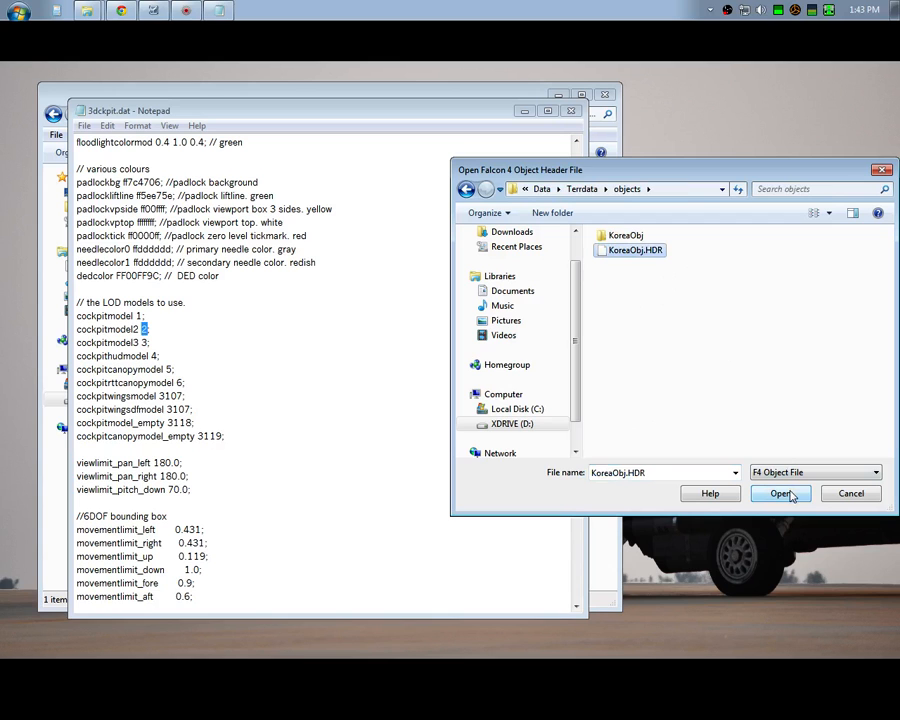
left_click(780, 493)
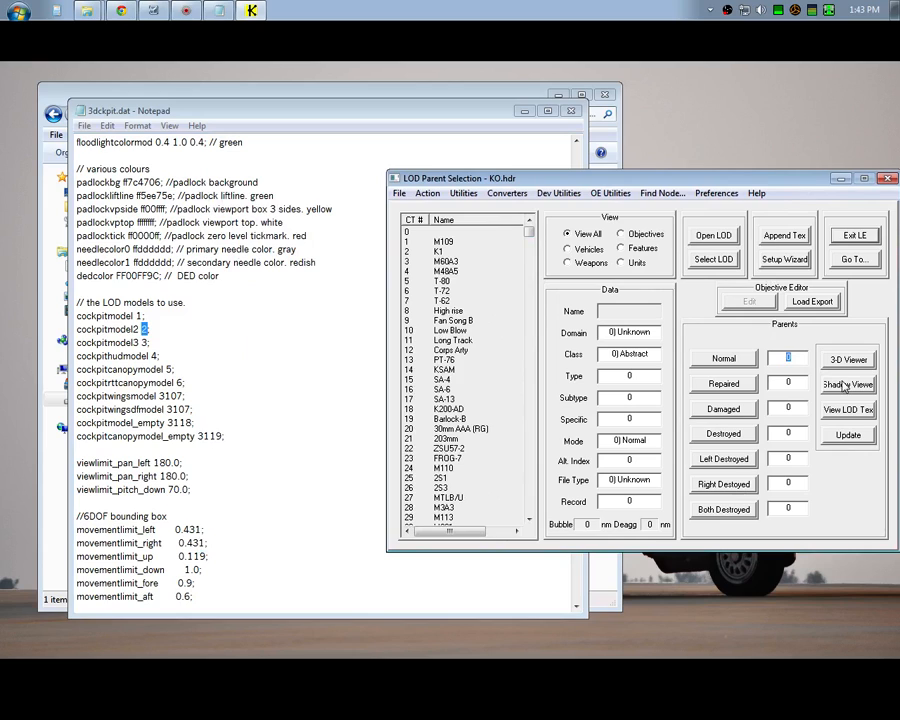
- Enter Normal parent 2 and view the F-16C-30 cockpit model in the 3-D Viewer
left_click(847, 358)
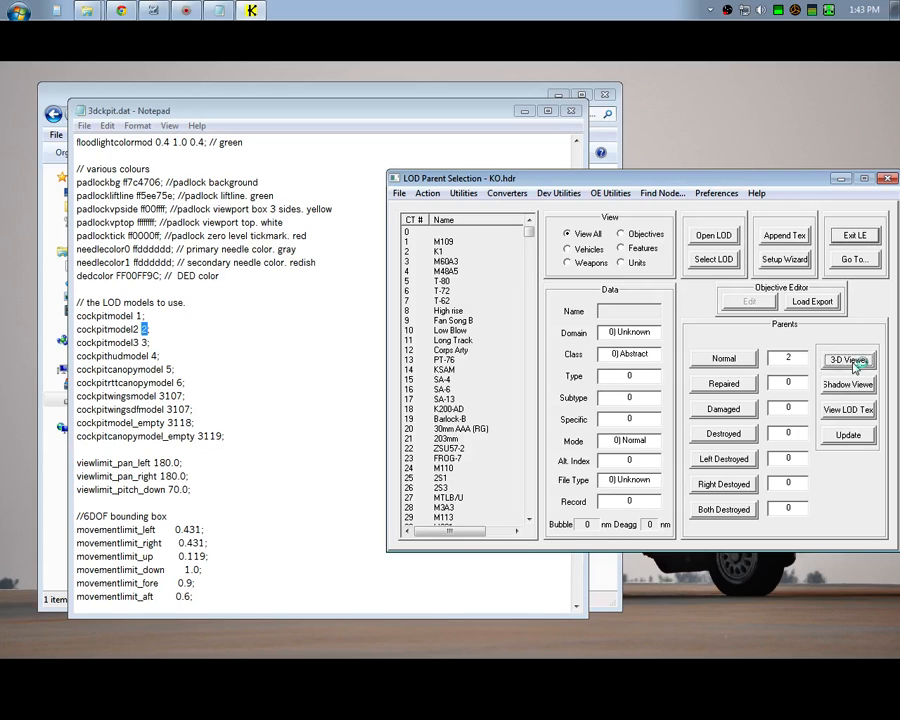
left_click(847, 359)
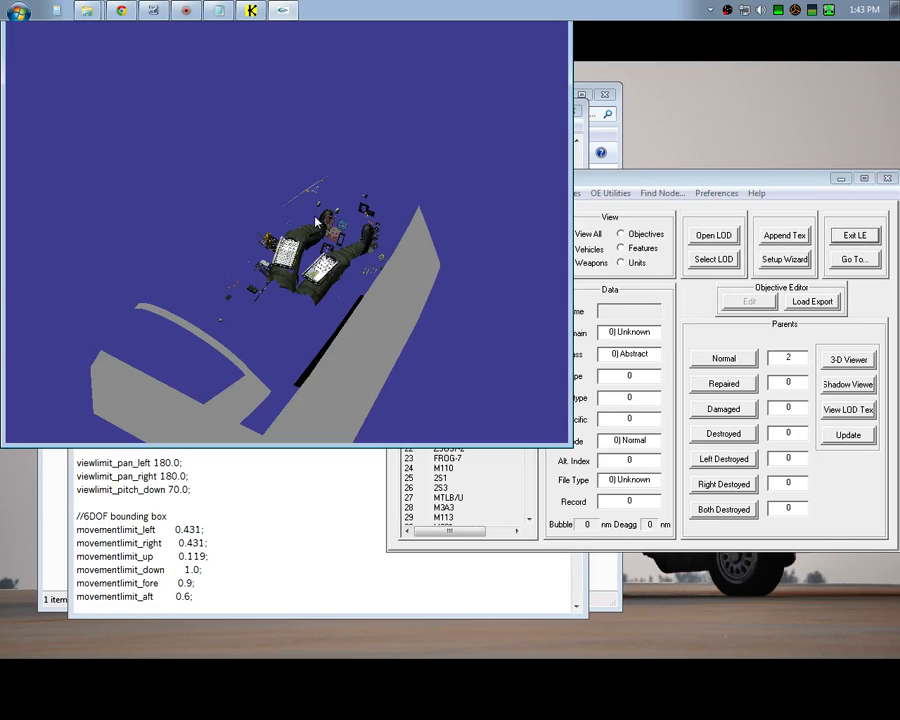
mouse_move(281, 66)
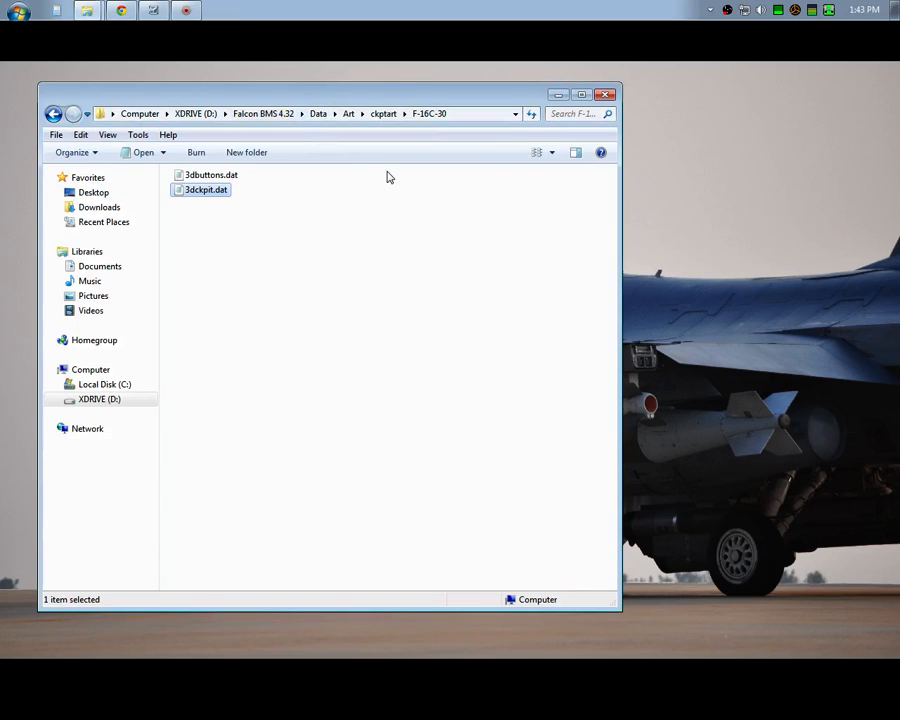
- Open the F-16C-40I 3dckpit.dat from ckptart and highlight cockpit model number 3145
left_click(382, 113)
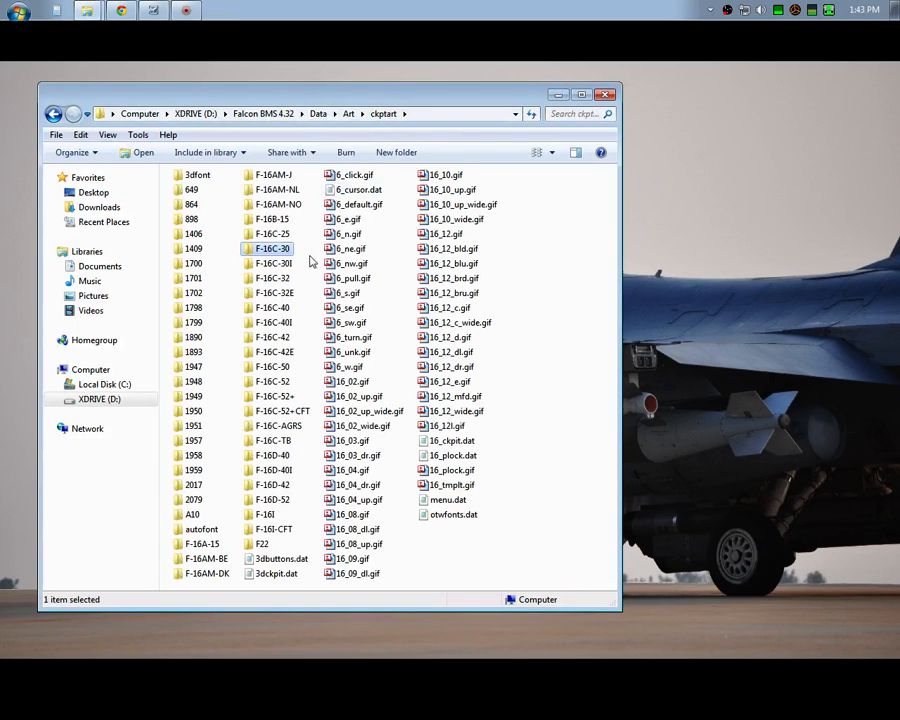
mouse_move(293, 322)
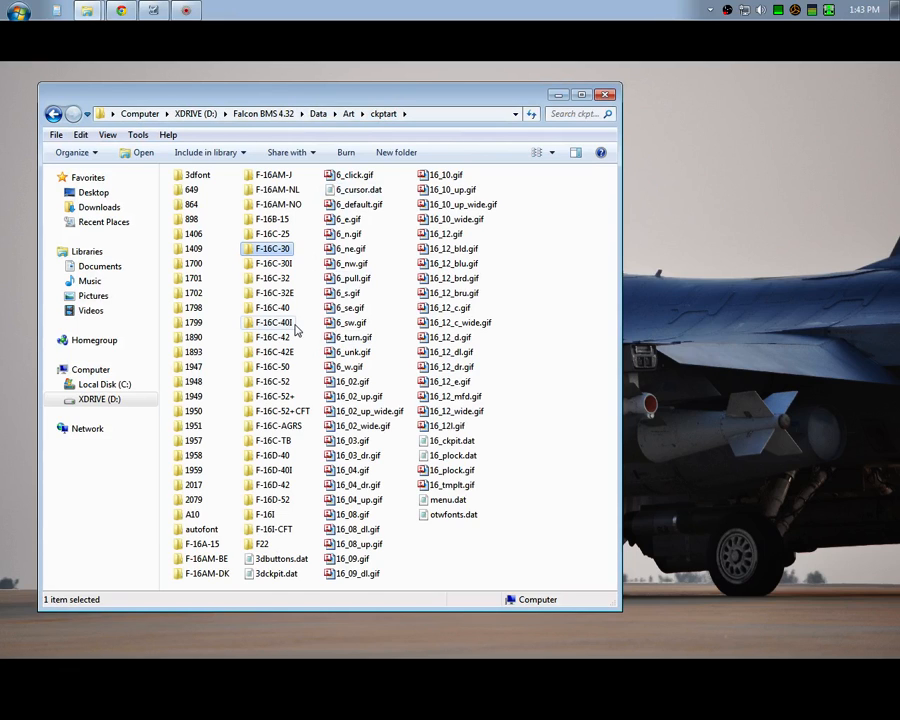
left_click(273, 322)
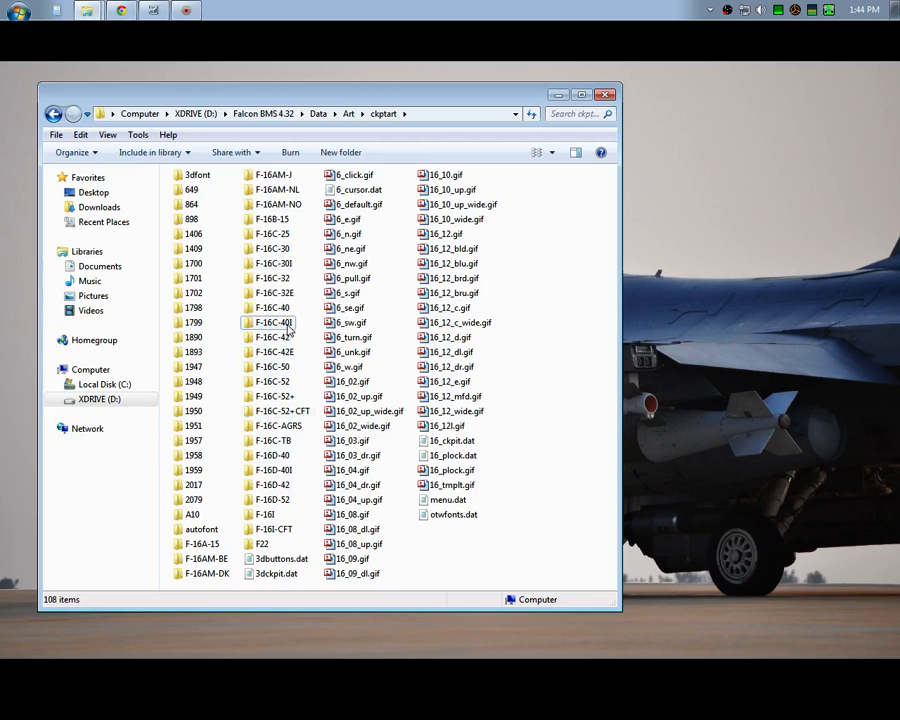
double_click(272, 322)
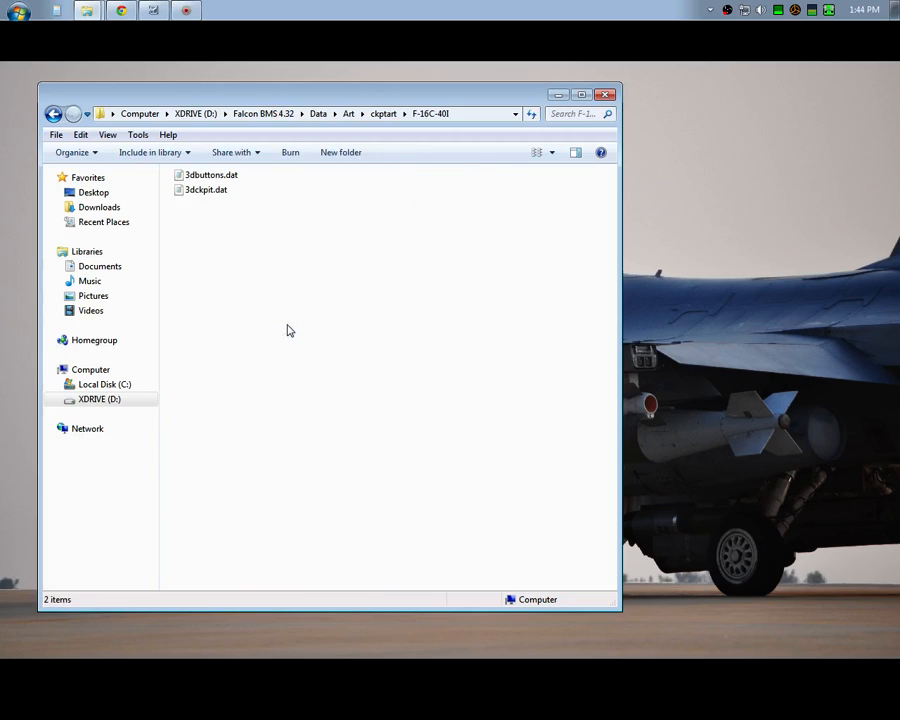
double_click(205, 189)
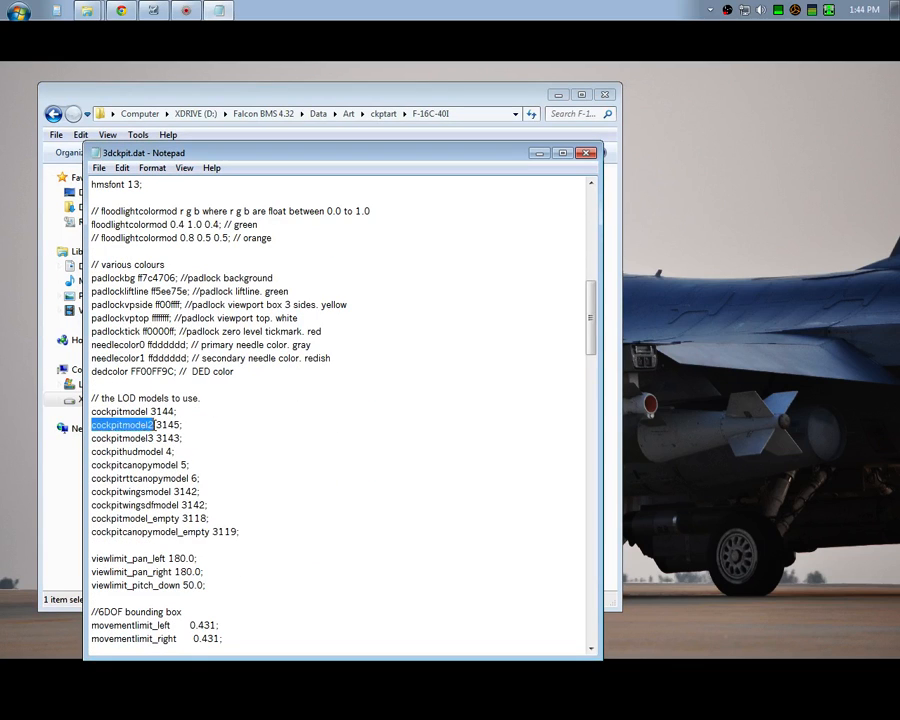
double_click(170, 423)
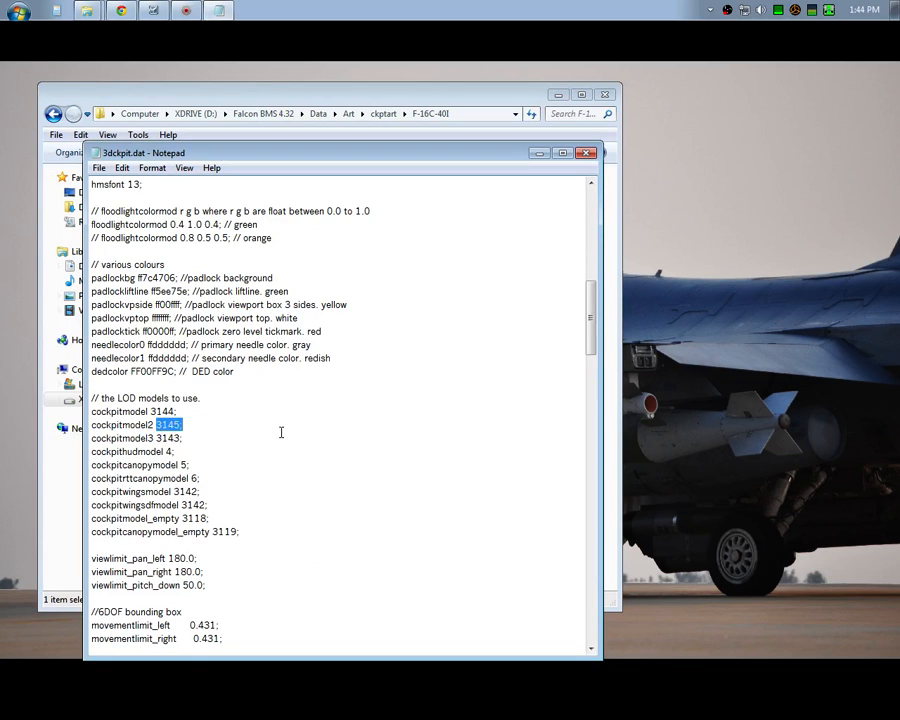
mouse_move(203, 142)
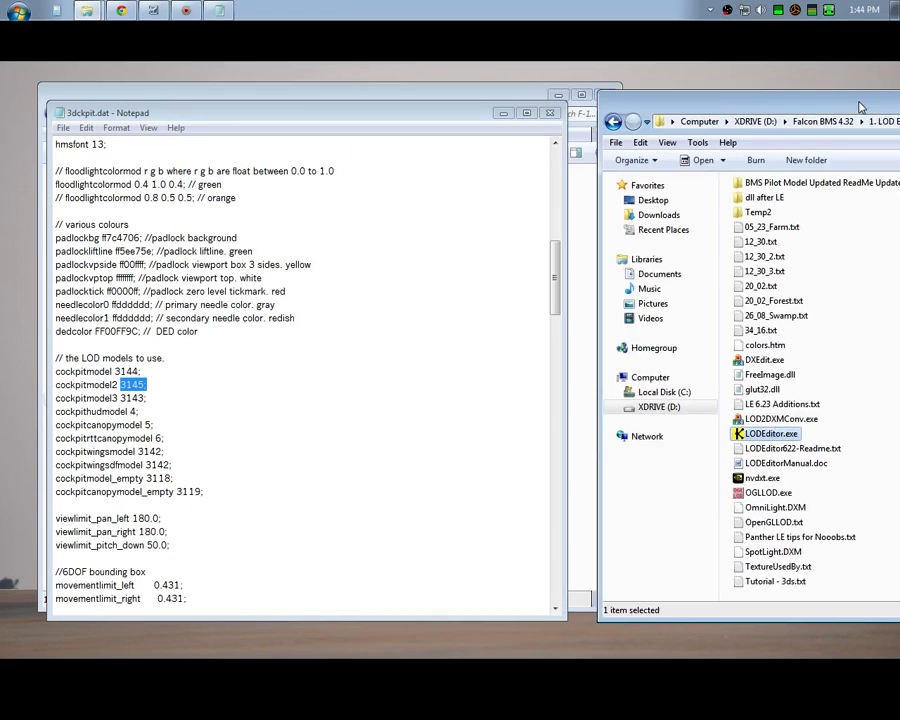
- Relaunch LOD Editor and browse to Add-On Israel\terrdata\israel\objects for KoreaObj.HDR
double_click(773, 433)
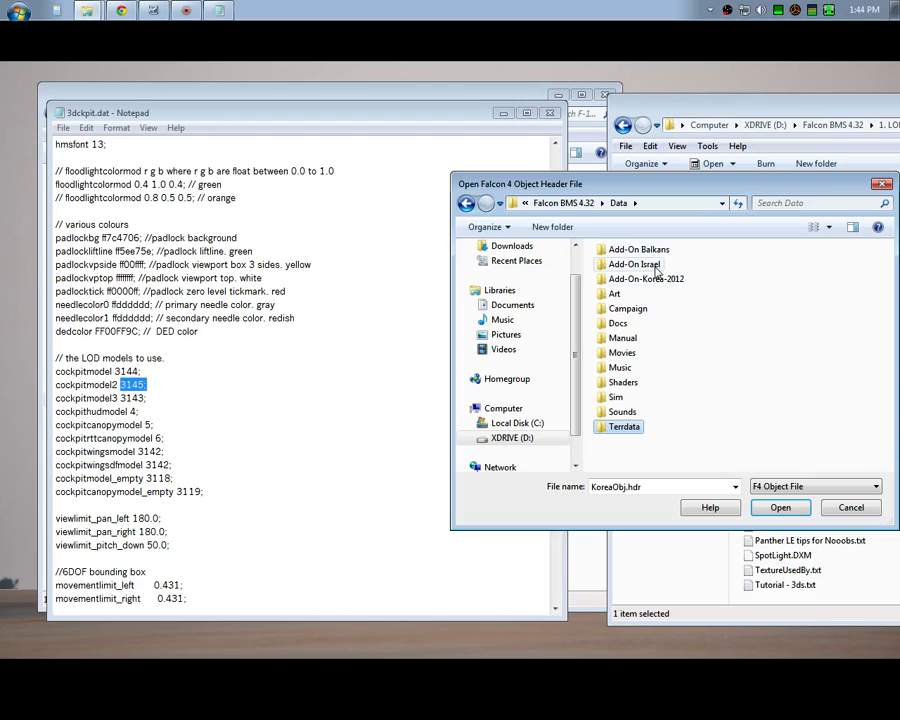
double_click(633, 264)
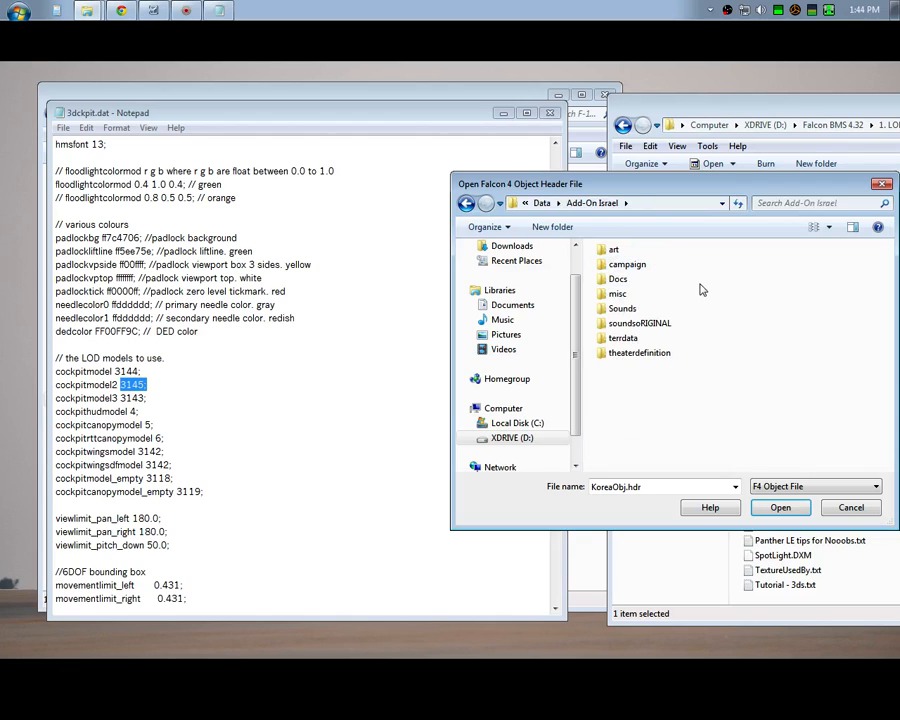
double_click(629, 338)
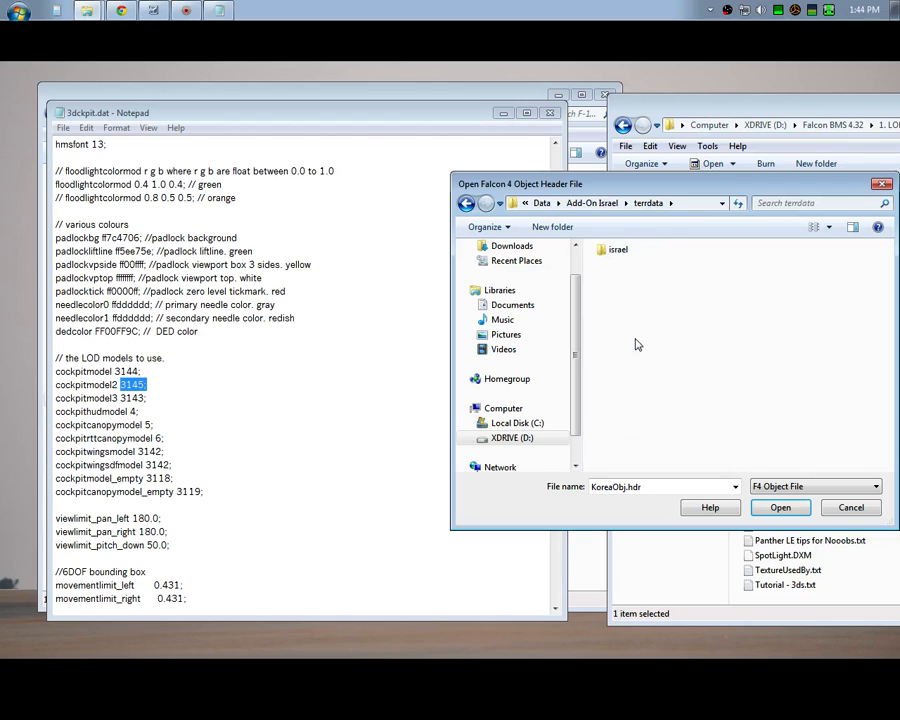
double_click(617, 249)
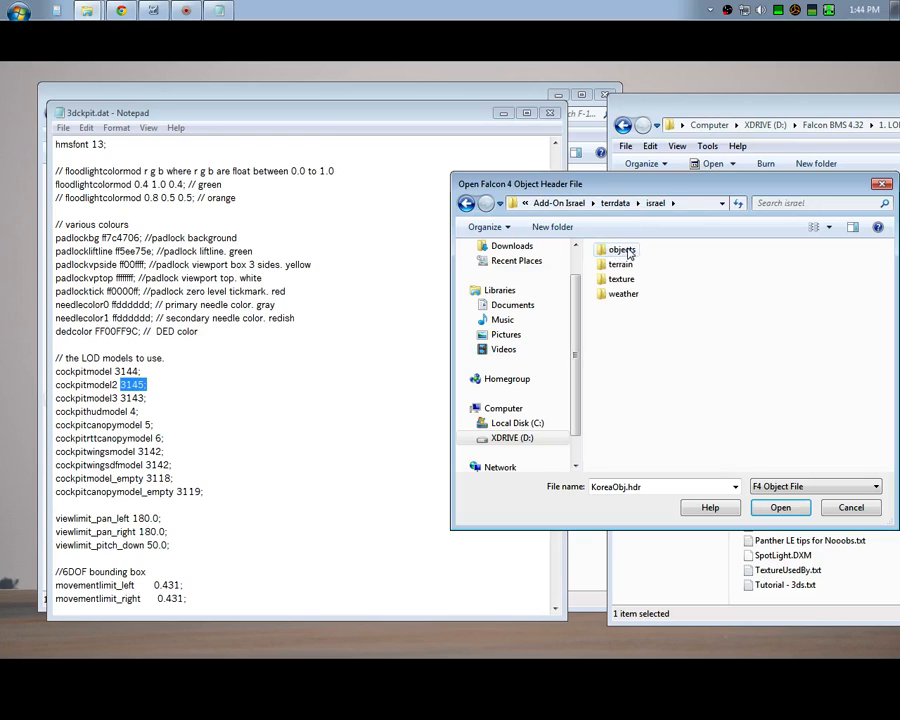
double_click(618, 249)
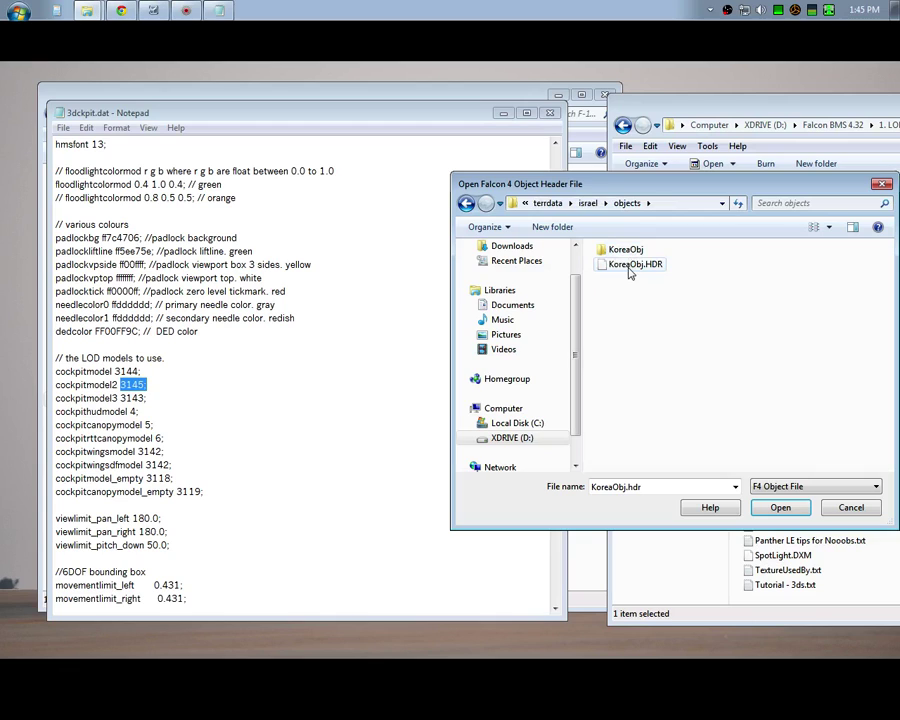
mouse_move(641, 271)
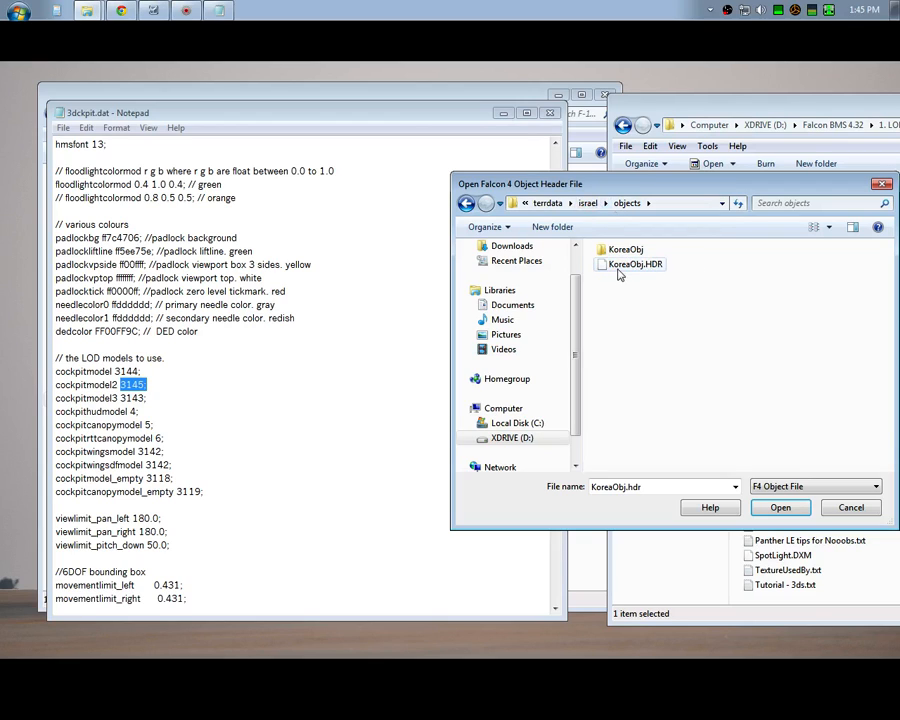
mouse_move(649, 264)
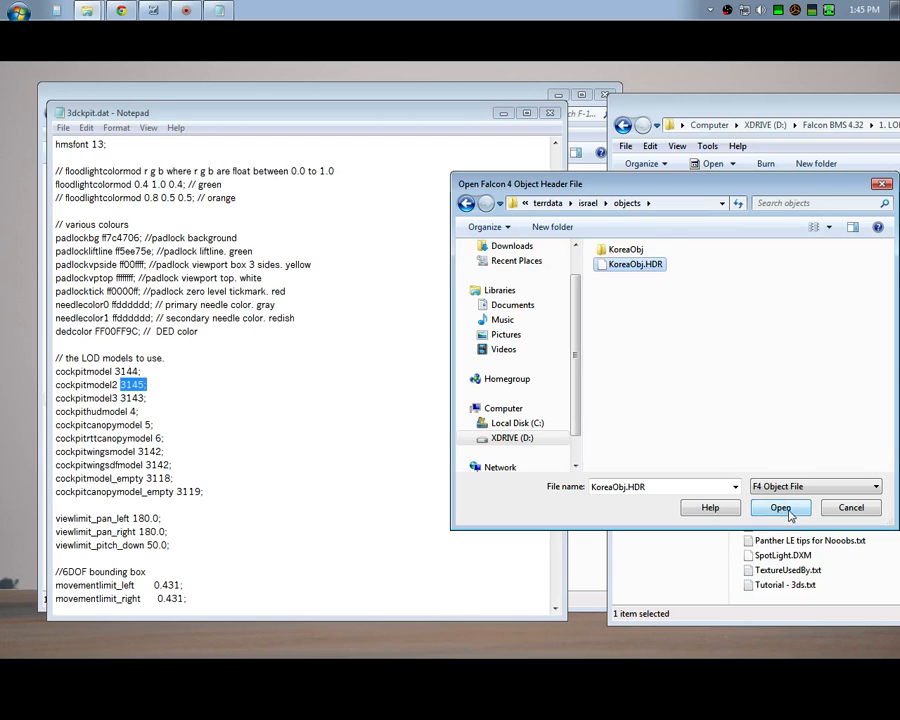
- Load KoreaObj.HDR and open the LOD data for Normal parent 3145, LOD 7387
left_click(781, 507)
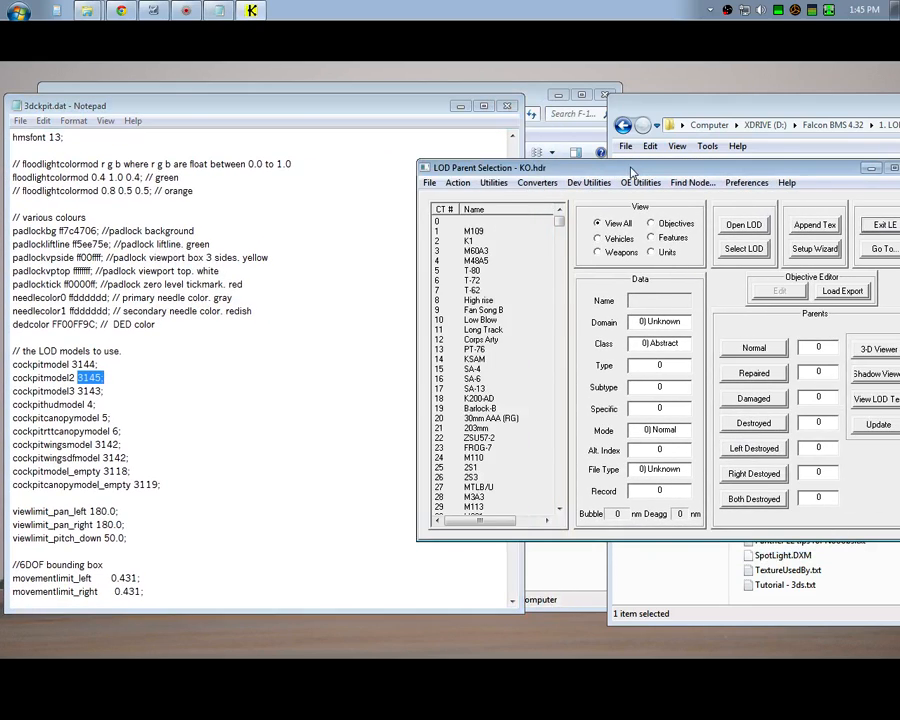
left_click_drag(490, 167, 473, 151)
type("3145")
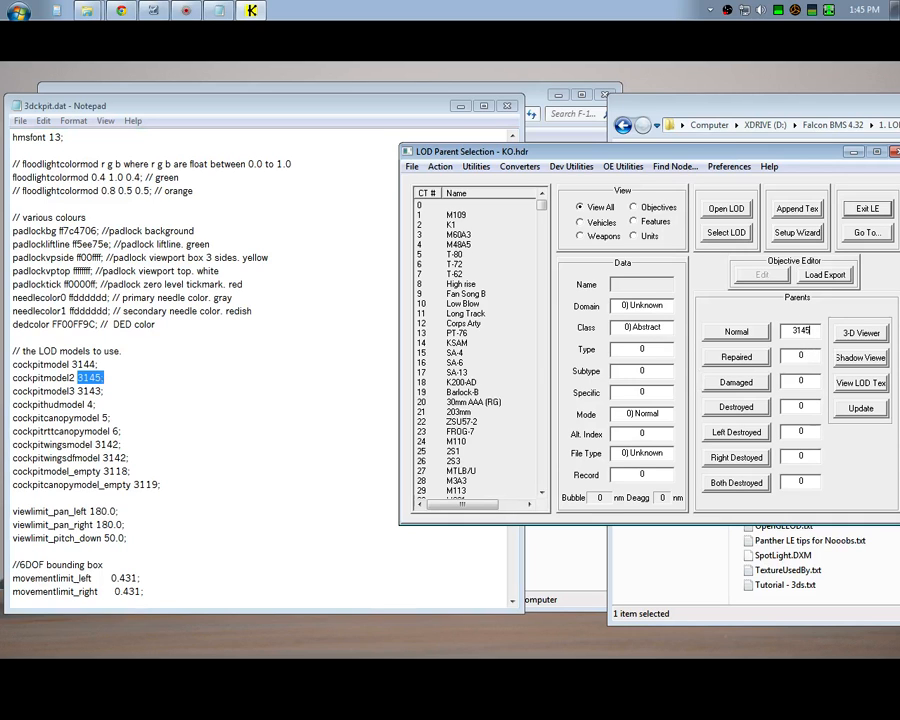
left_click(859, 331)
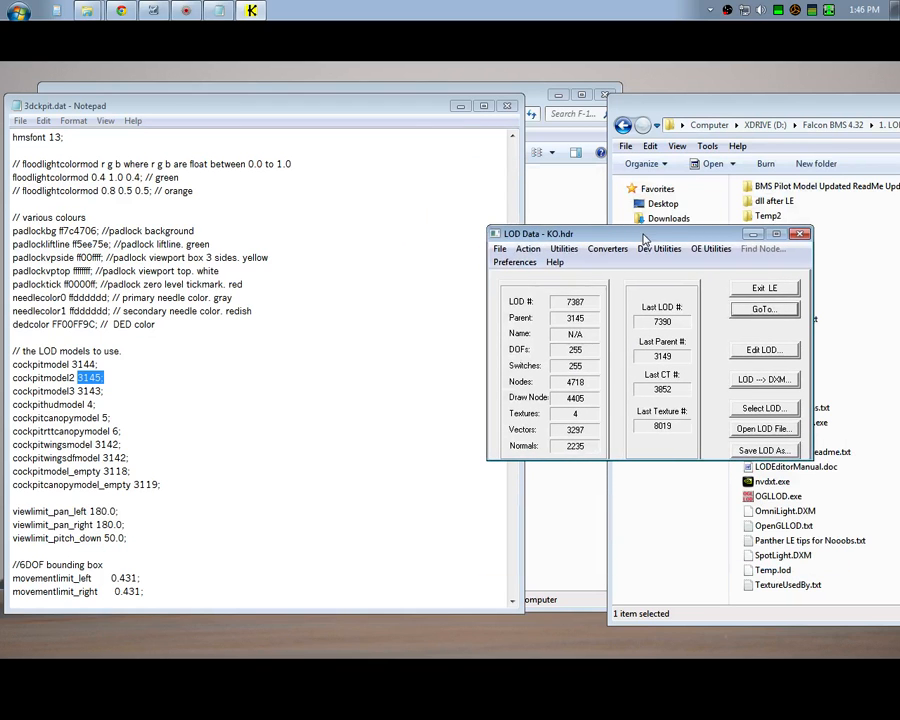
- Replace texture 8018 in LOD 7387 with the updated 8018.dds file
left_click(528, 248)
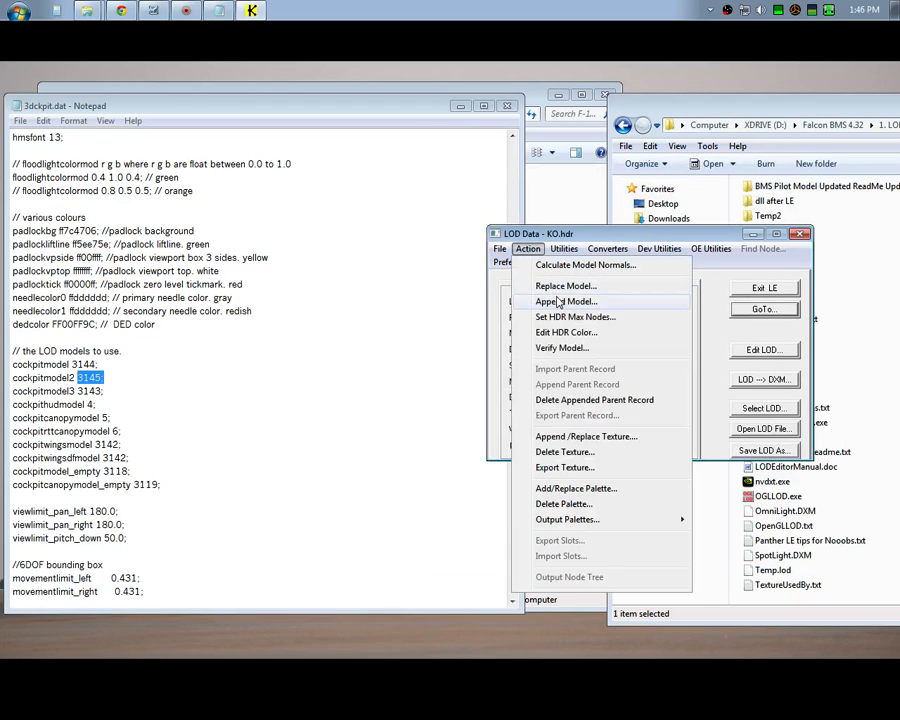
mouse_move(586, 437)
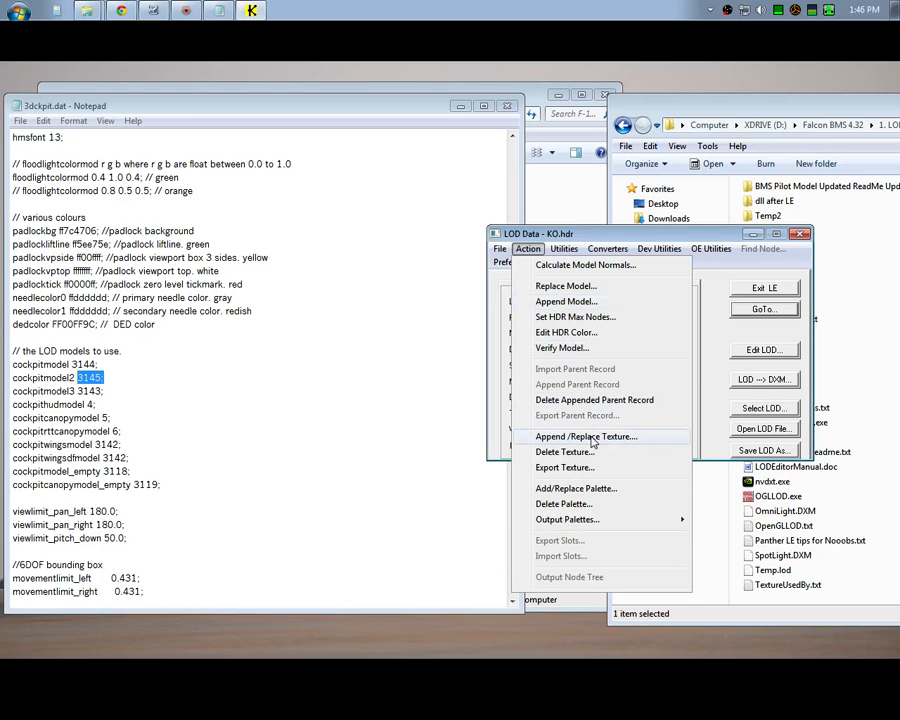
left_click(574, 436)
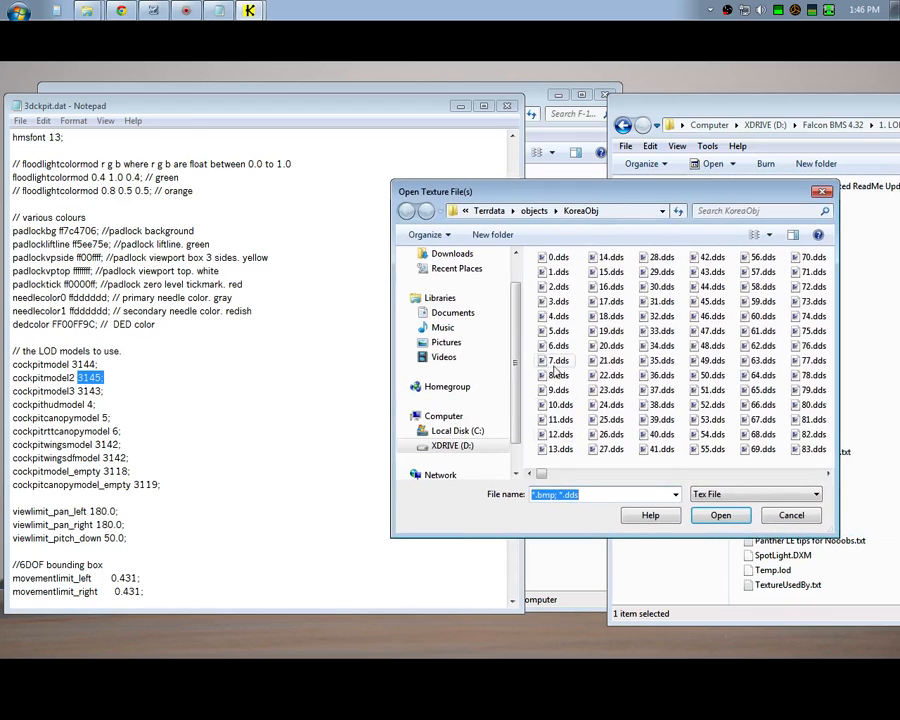
scroll("down", 3)
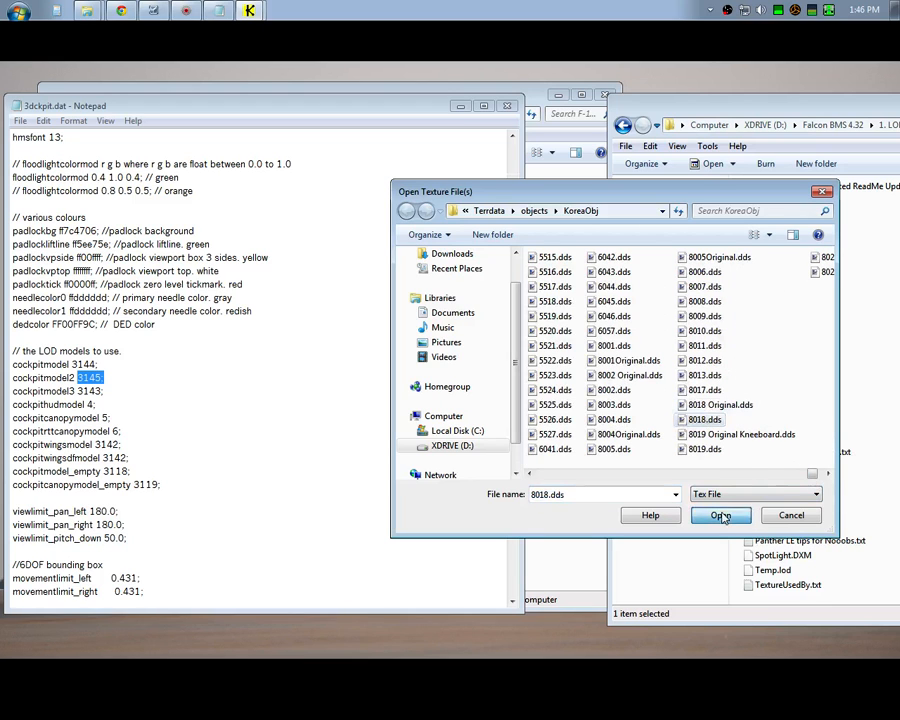
left_click(720, 515)
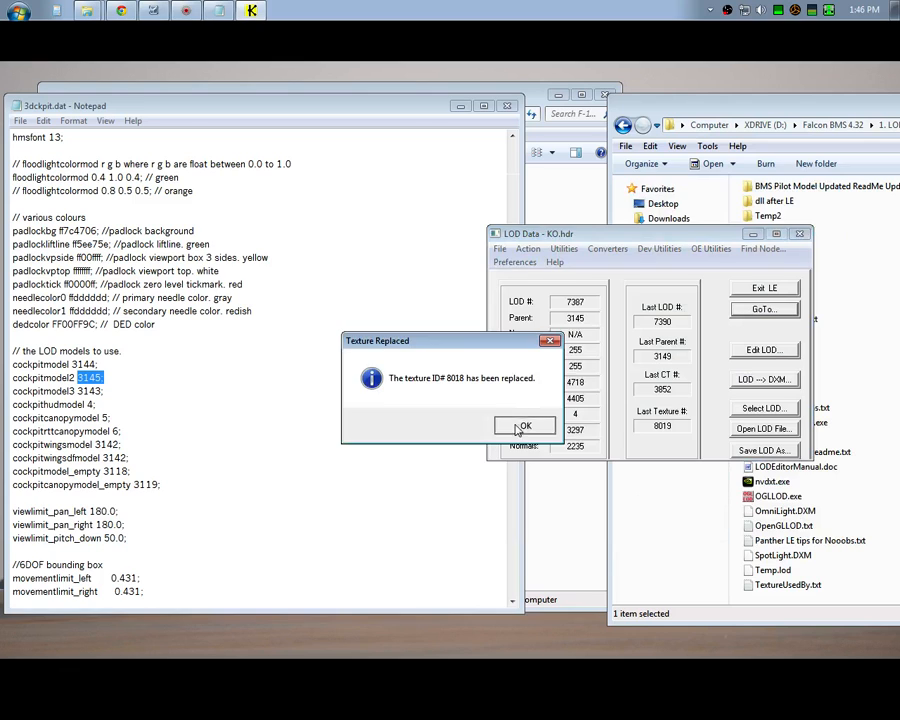
left_click(523, 425)
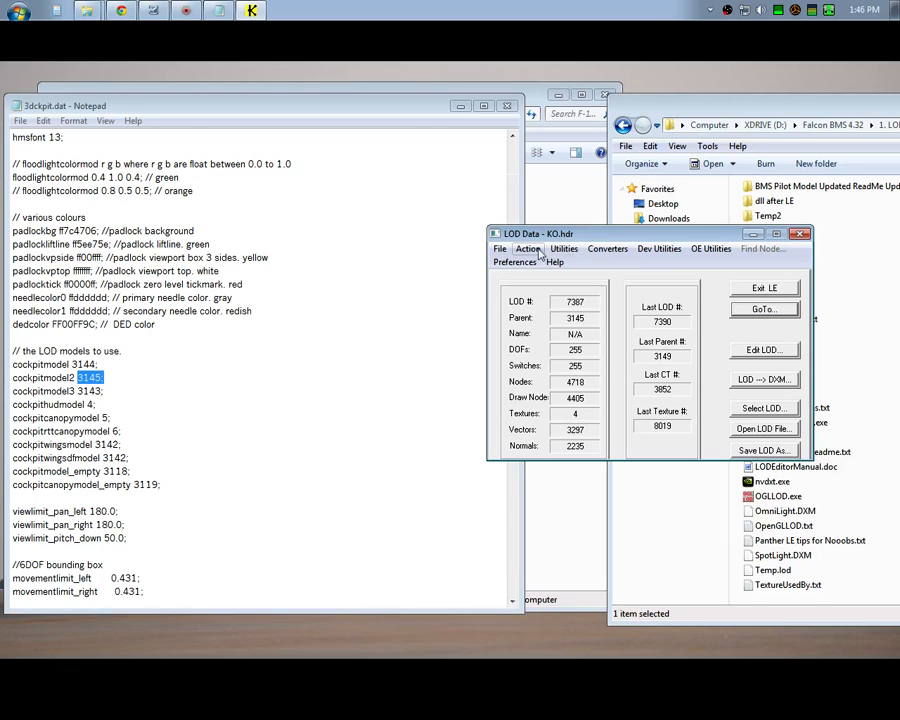
- Replace texture 8019 with 8019.dds and close the Node Texture Vertex Edit window
left_click(527, 248)
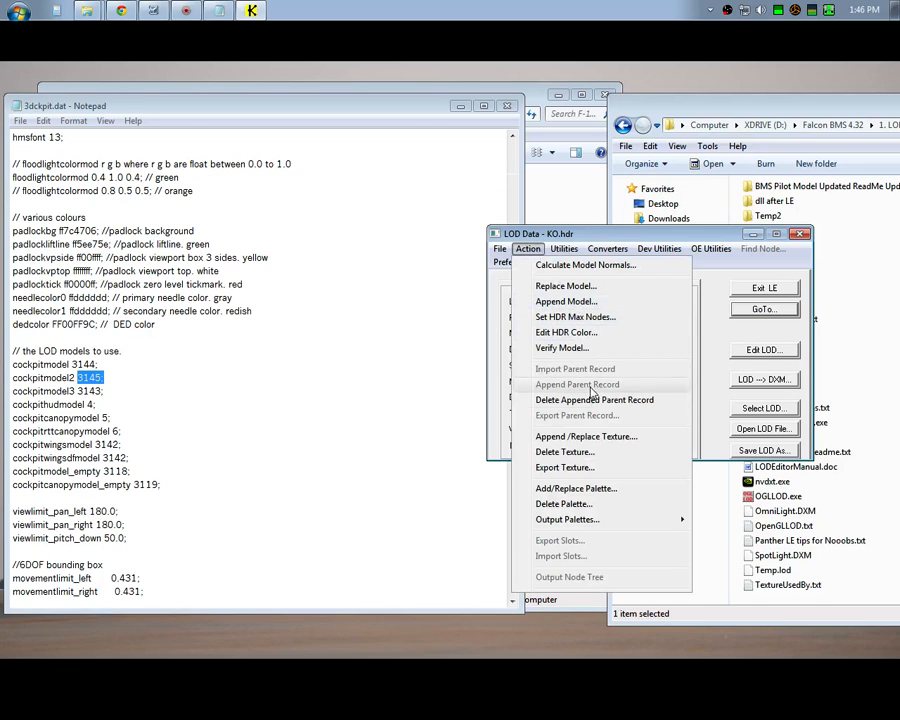
left_click(586, 436)
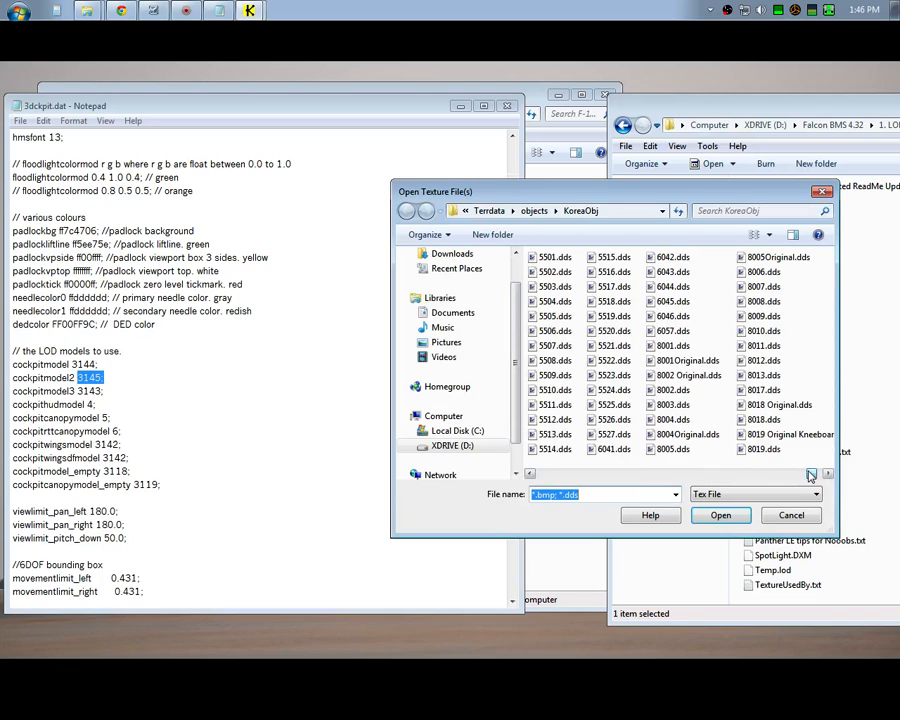
left_click(704, 448)
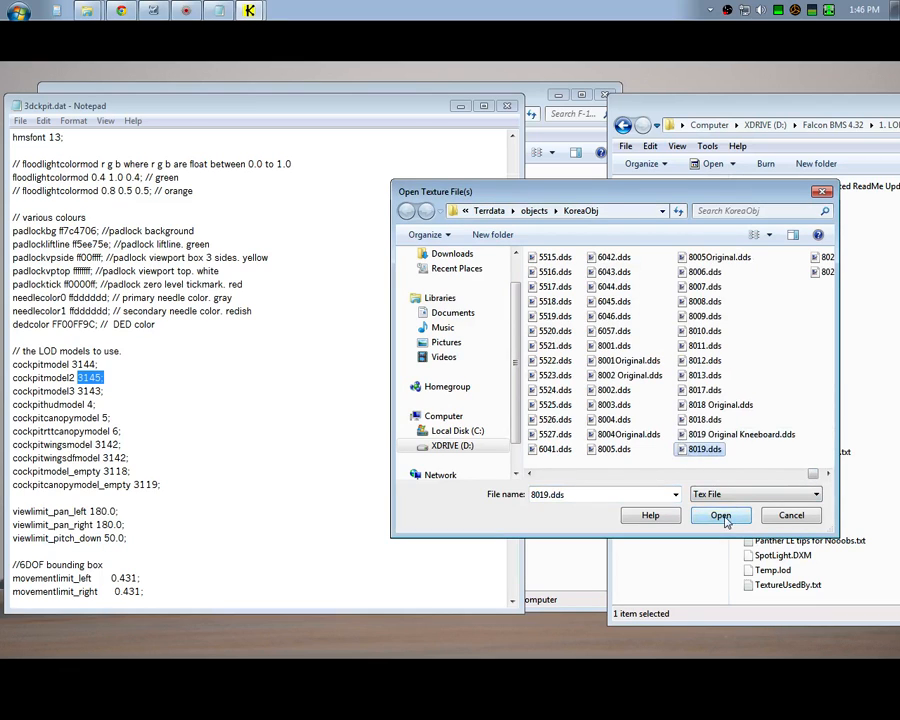
left_click(721, 515)
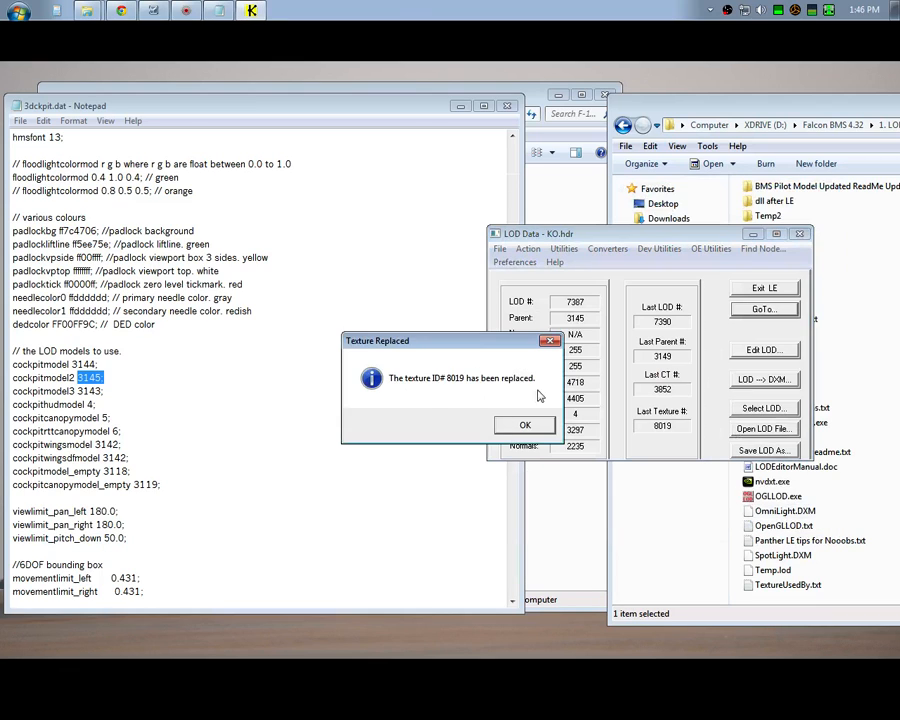
left_click(524, 424)
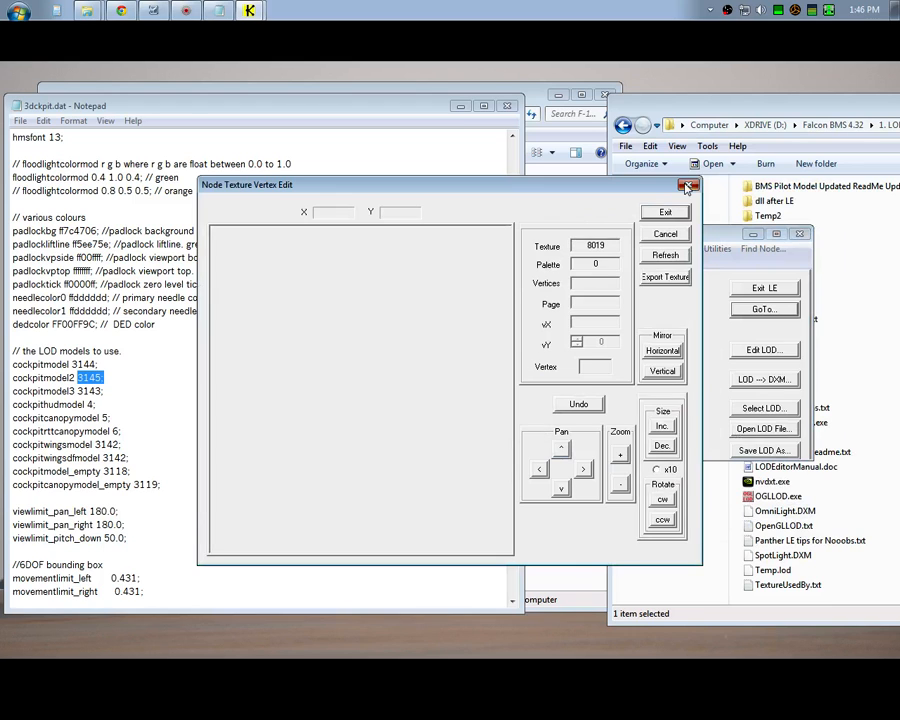
left_click(686, 186)
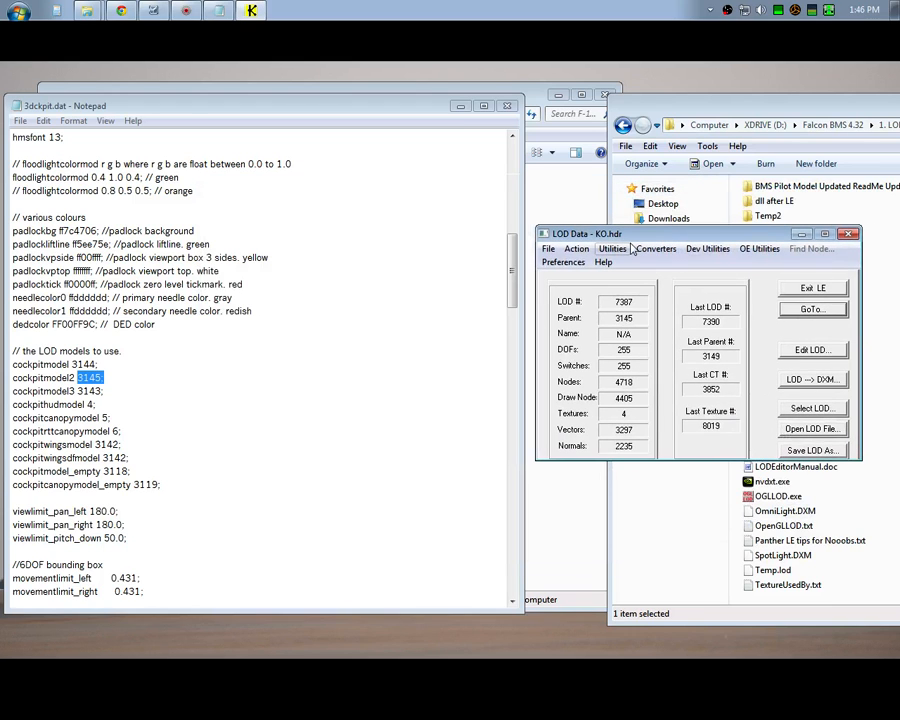
- Load onlylegs.LOD from the BMS Pilot Model folder into parent 3145
left_click(576, 248)
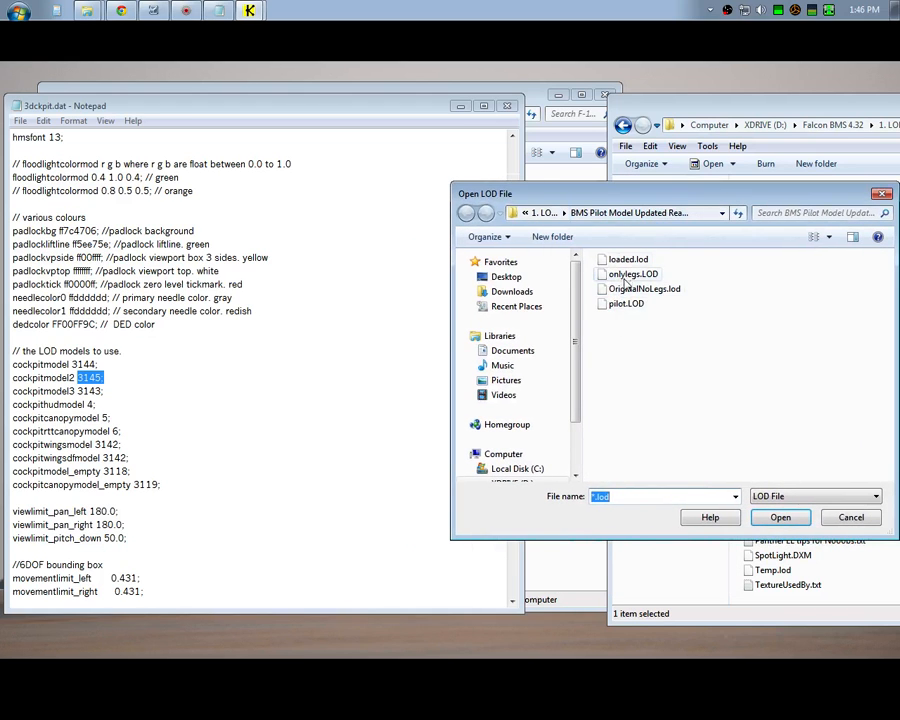
left_click(629, 273)
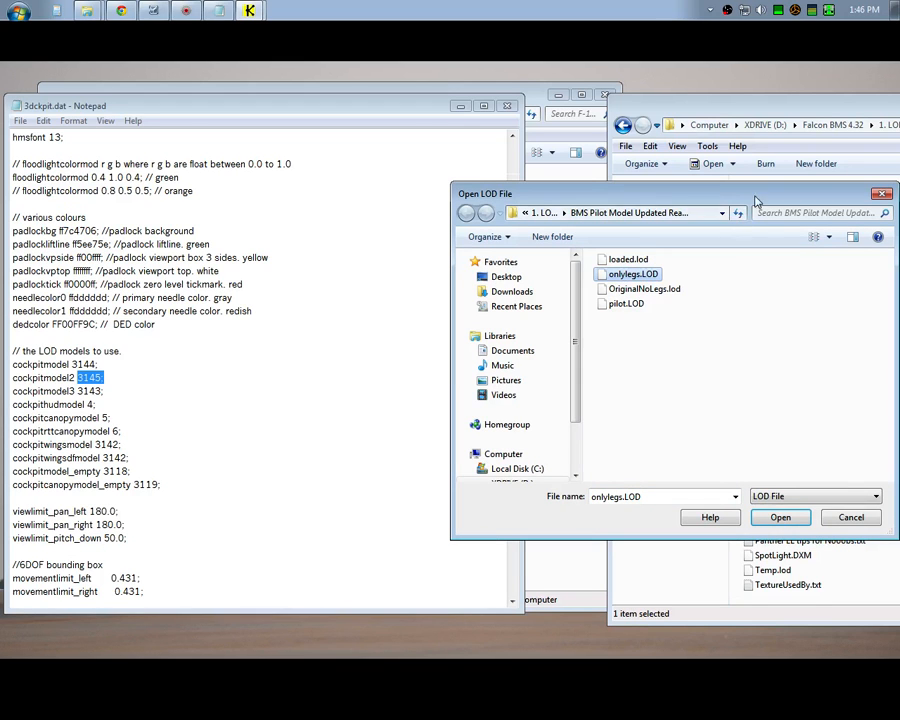
left_click(780, 517)
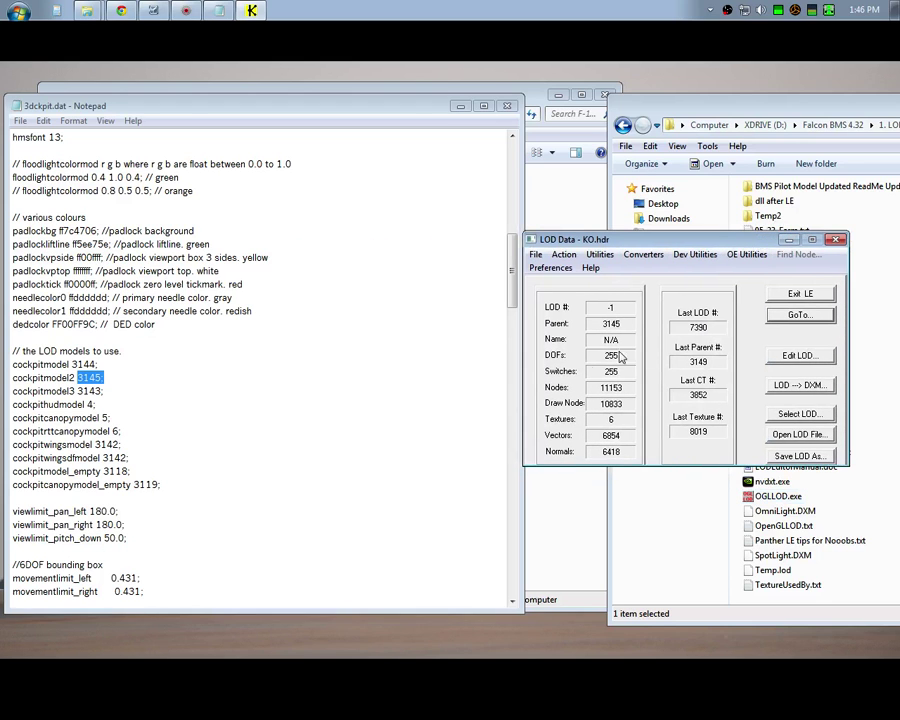
mouse_move(657, 353)
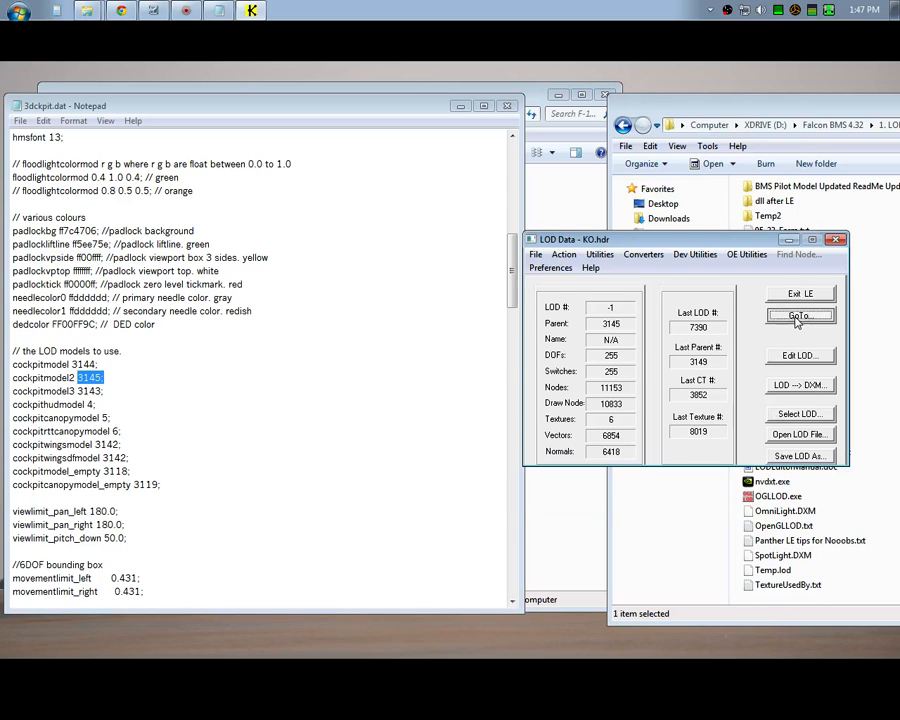
- Return to CT Record selection and view parent 3145 in 3D with the pilot legs
left_click(800, 315)
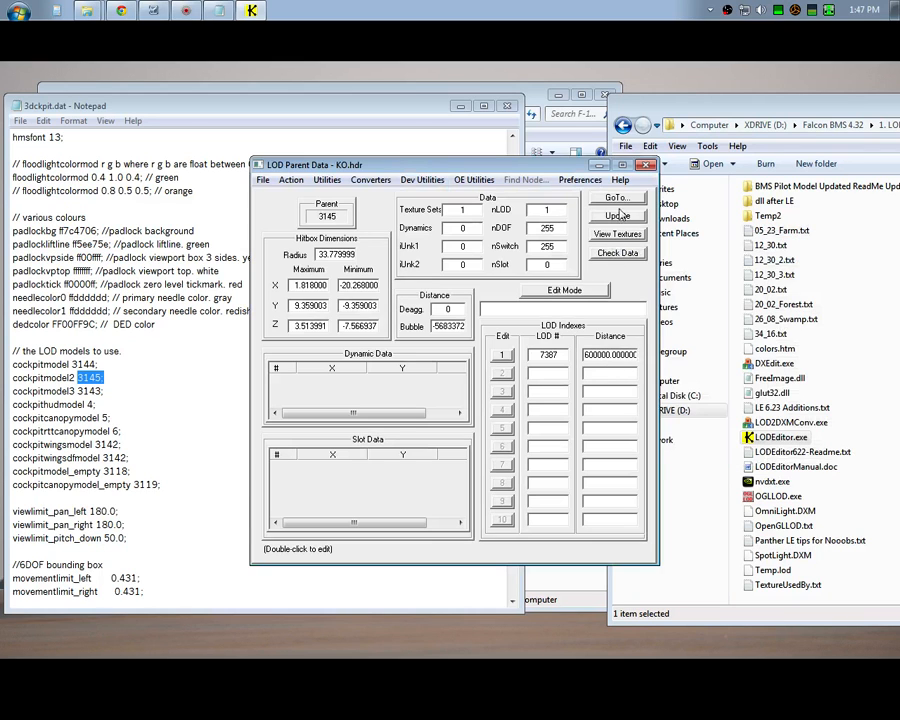
left_click(617, 196)
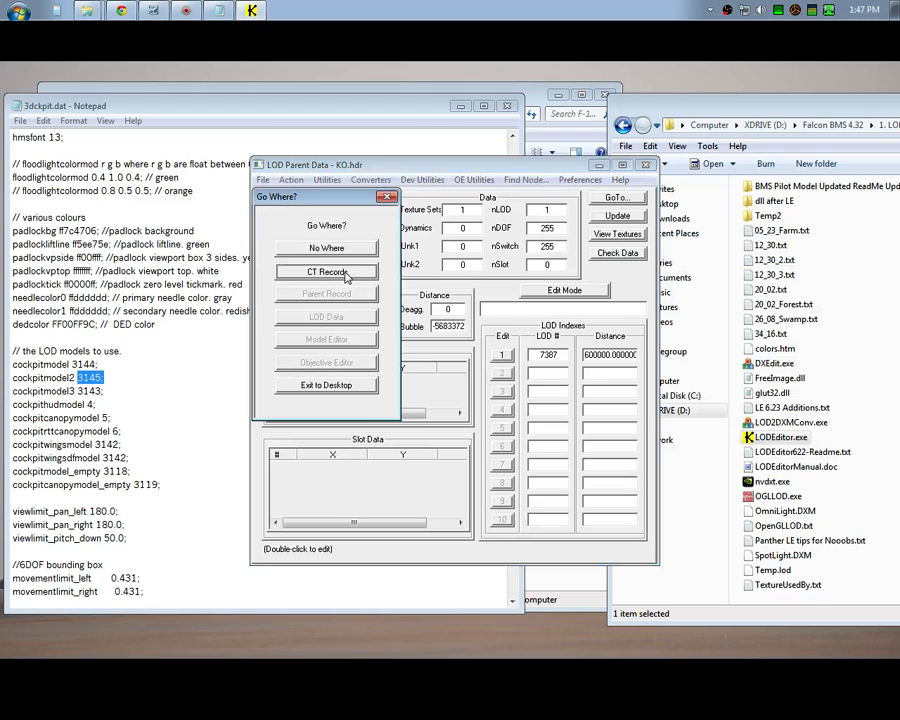
left_click(327, 271)
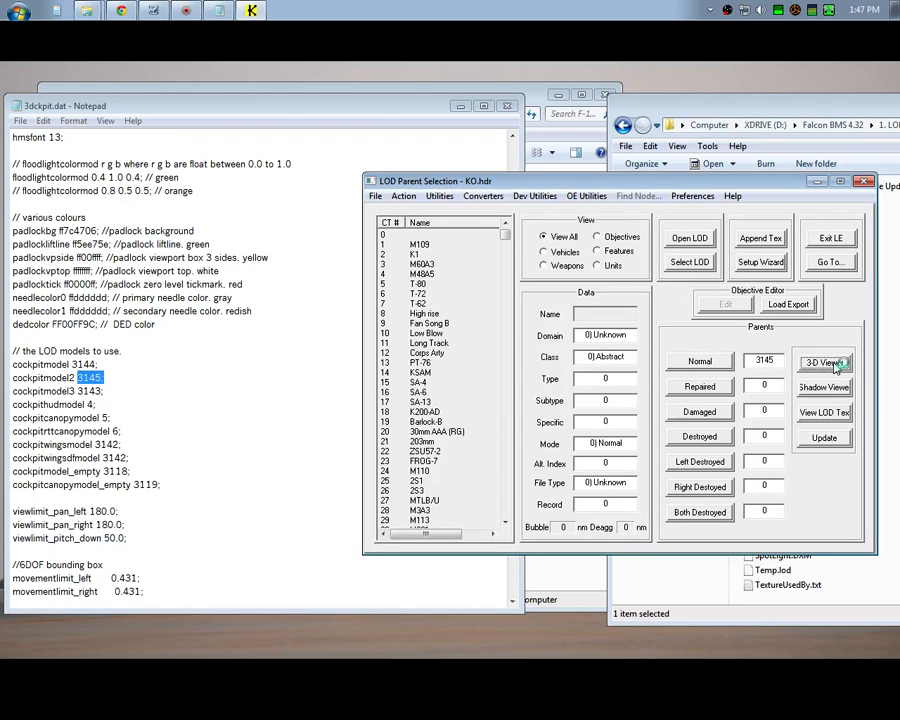
left_click(823, 361)
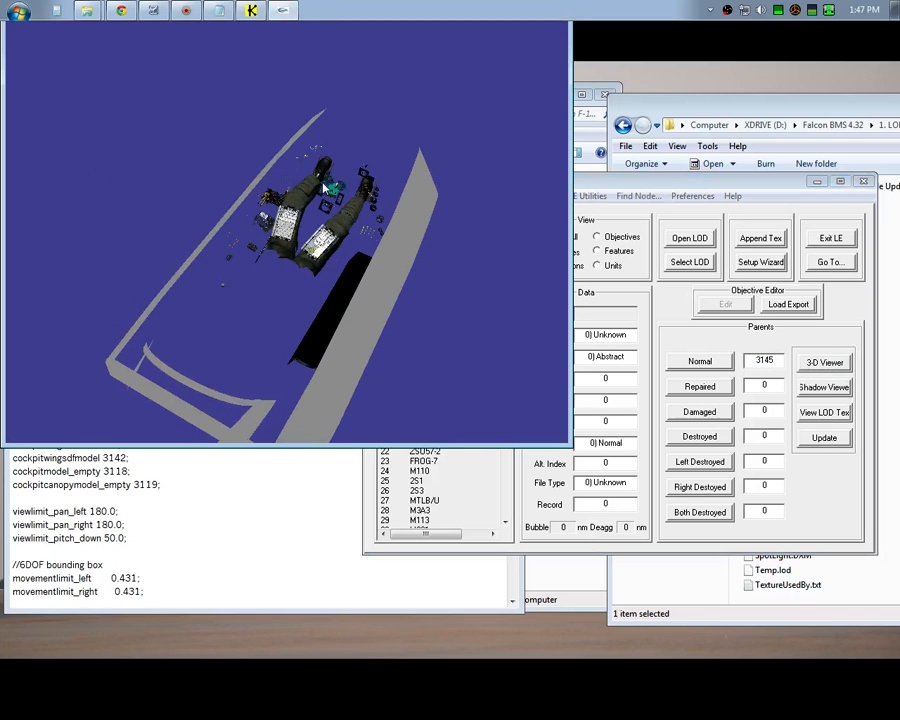
mouse_move(340, 175)
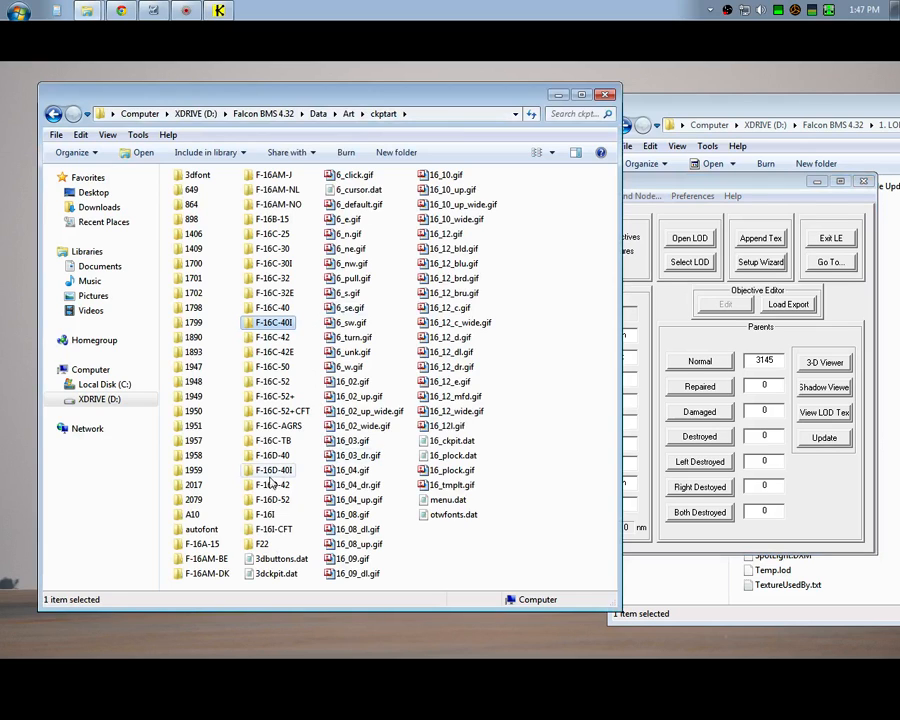
- Open 3dckpit.dat from the F-16D-40I > F-16I-CFT cockpit folder in Notepad
left_click(272, 470)
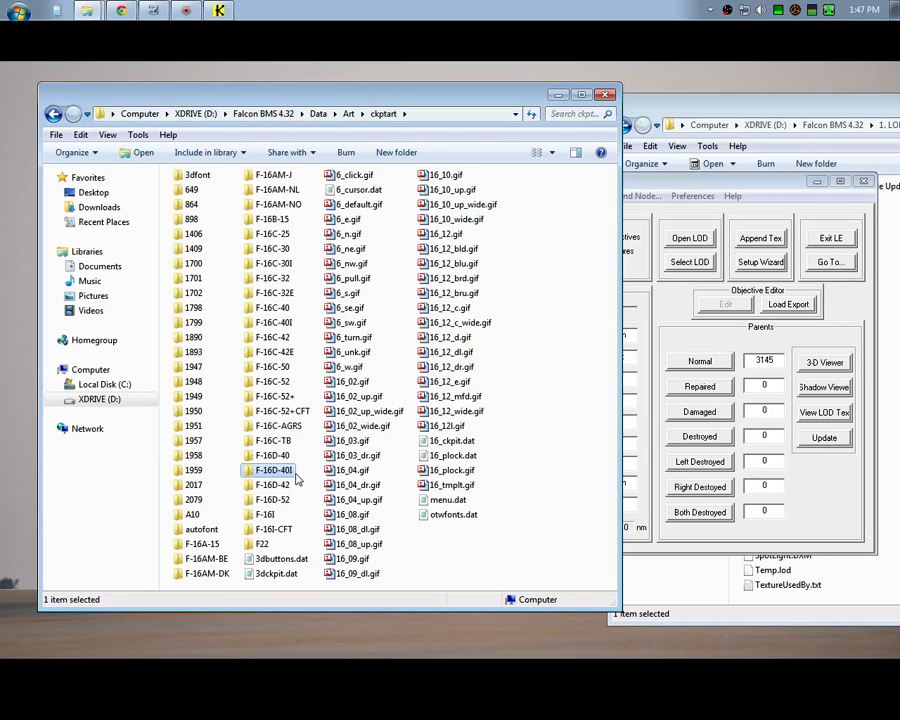
mouse_move(280, 531)
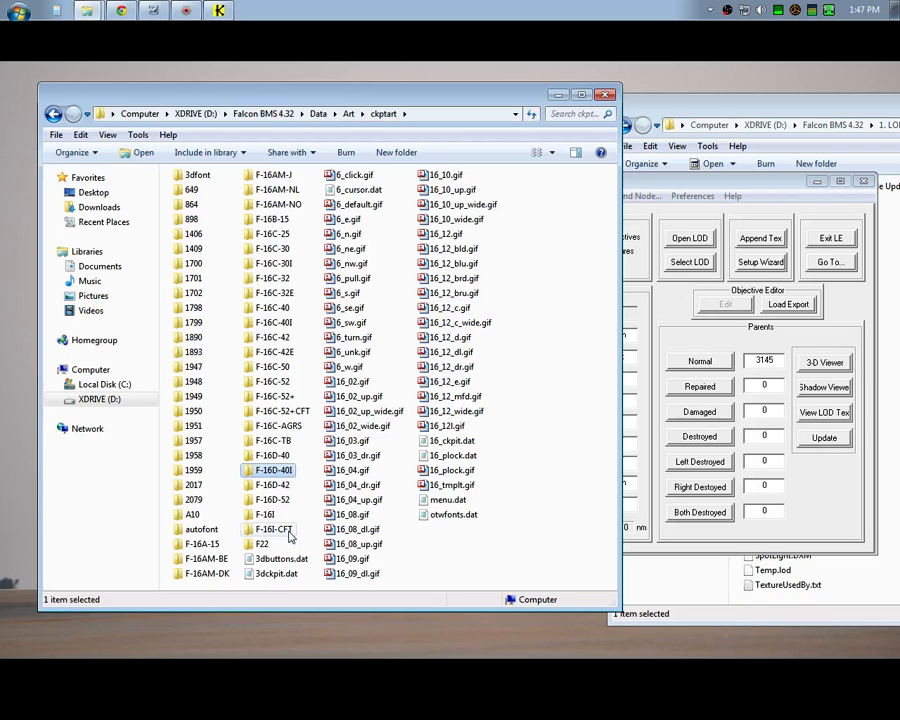
double_click(275, 529)
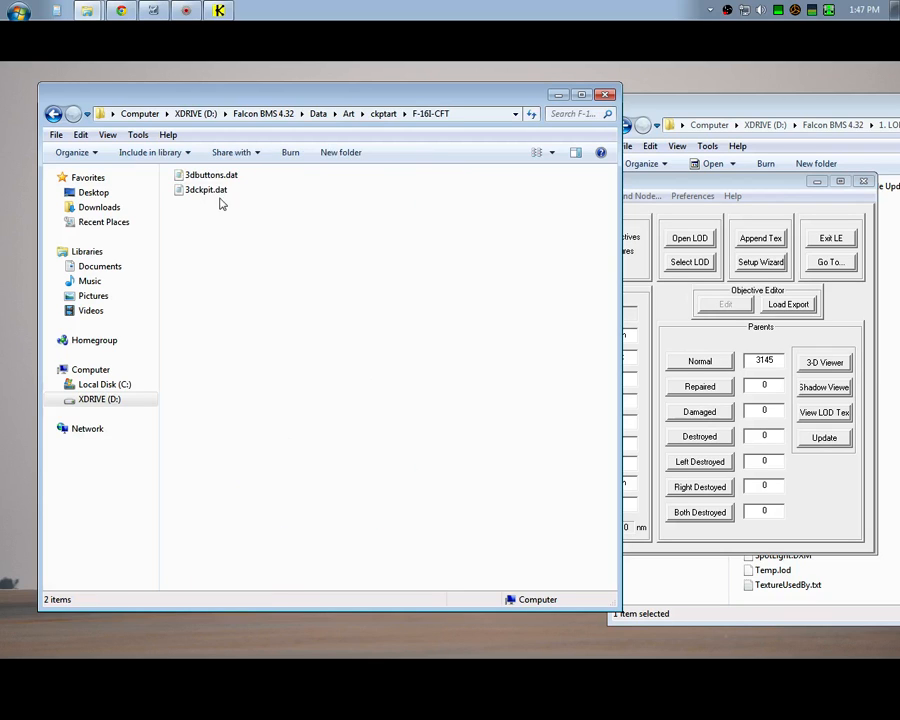
double_click(204, 189)
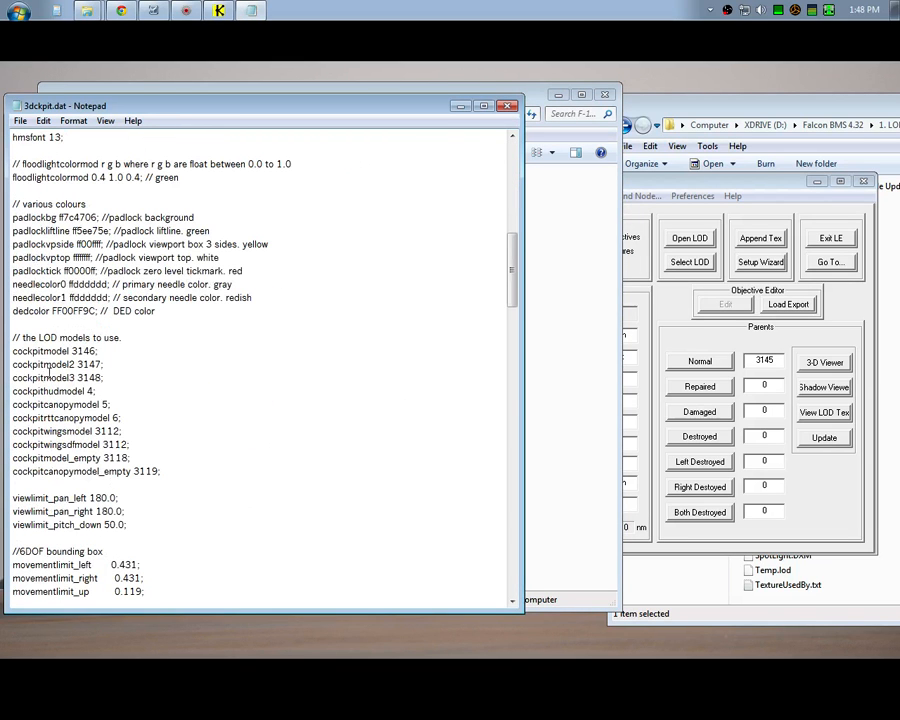
- Select cockpit model 3147 and preview it in the 3D Viewer
double_click(98, 364)
type("3147")
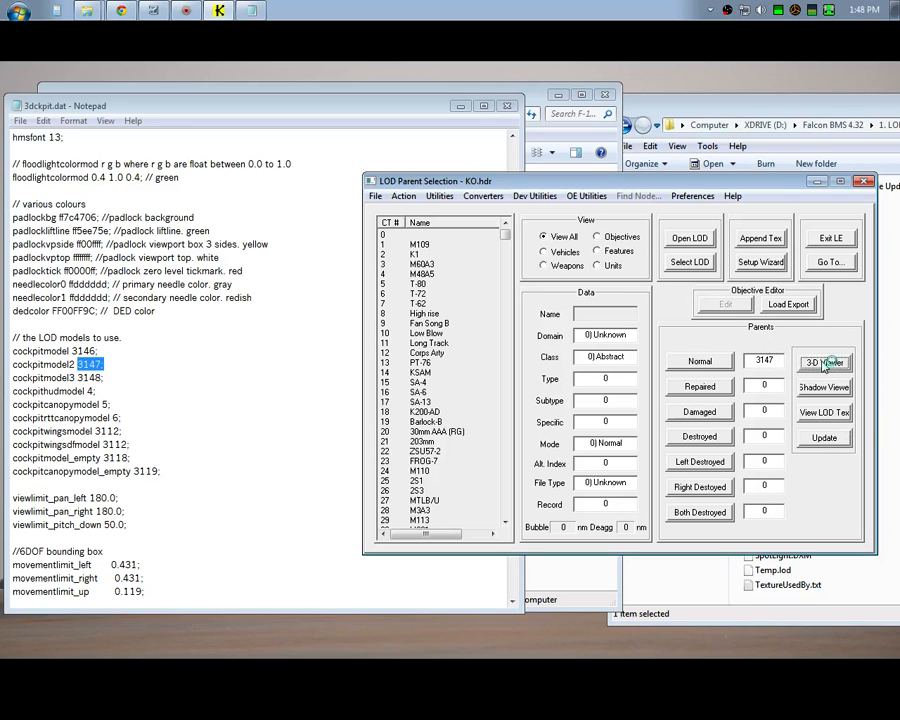
left_click(823, 362)
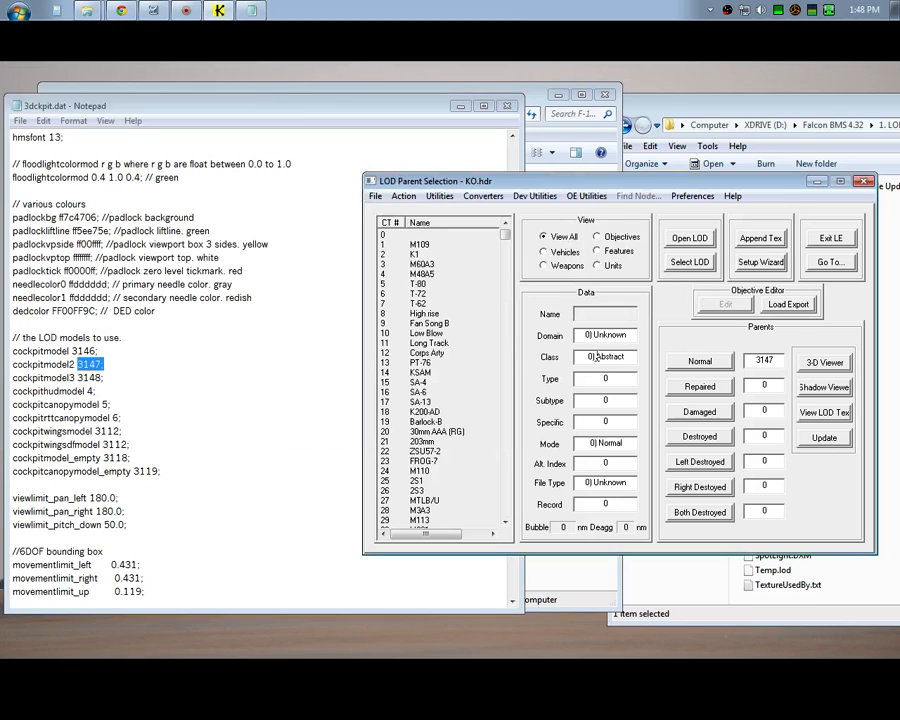
mouse_move(712, 361)
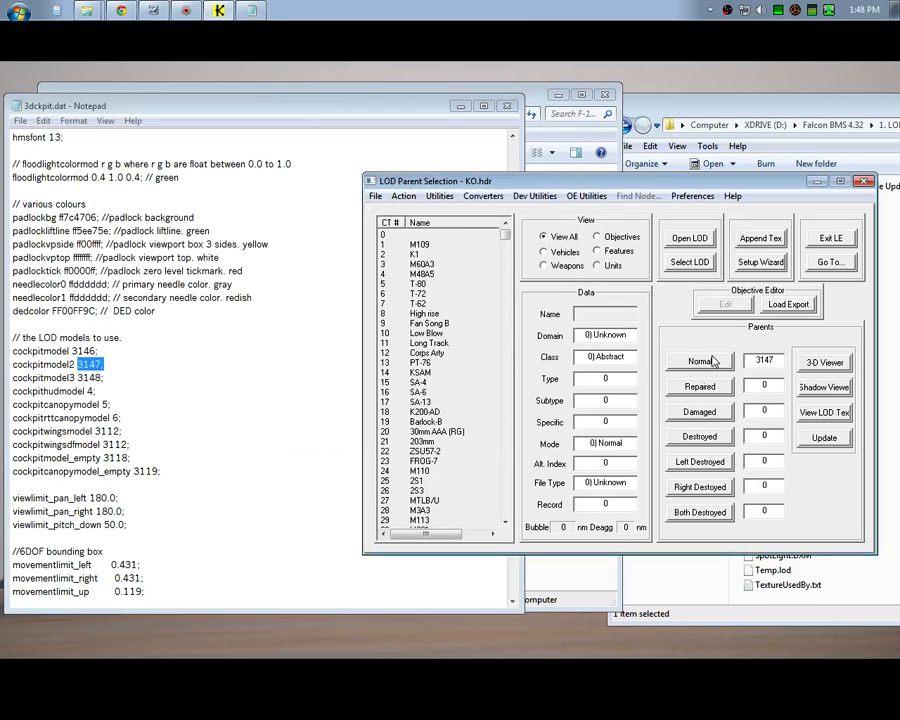
mouse_move(365, 106)
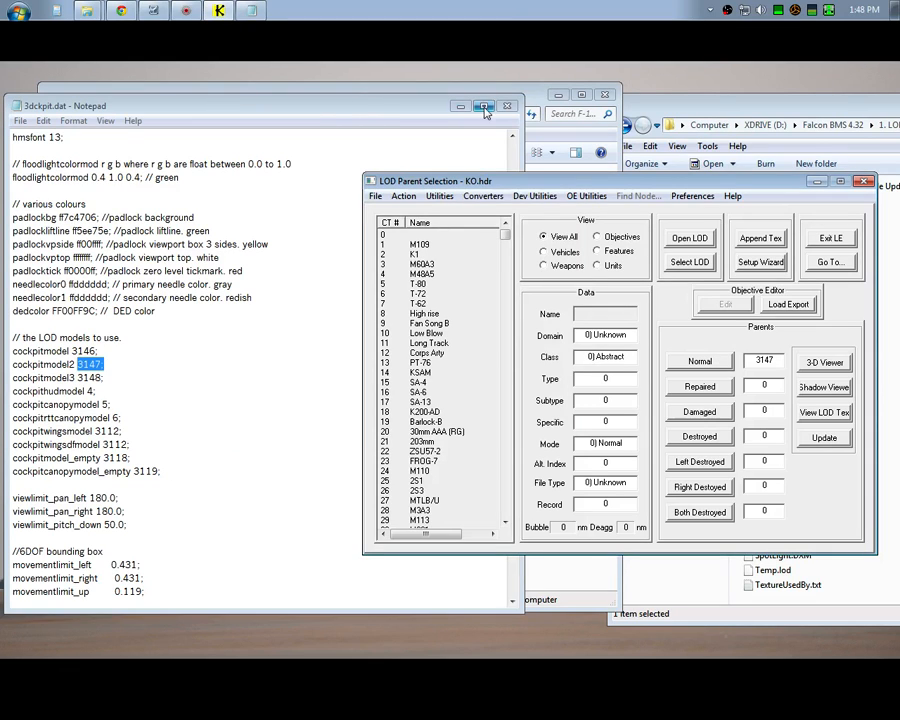
left_click(480, 106)
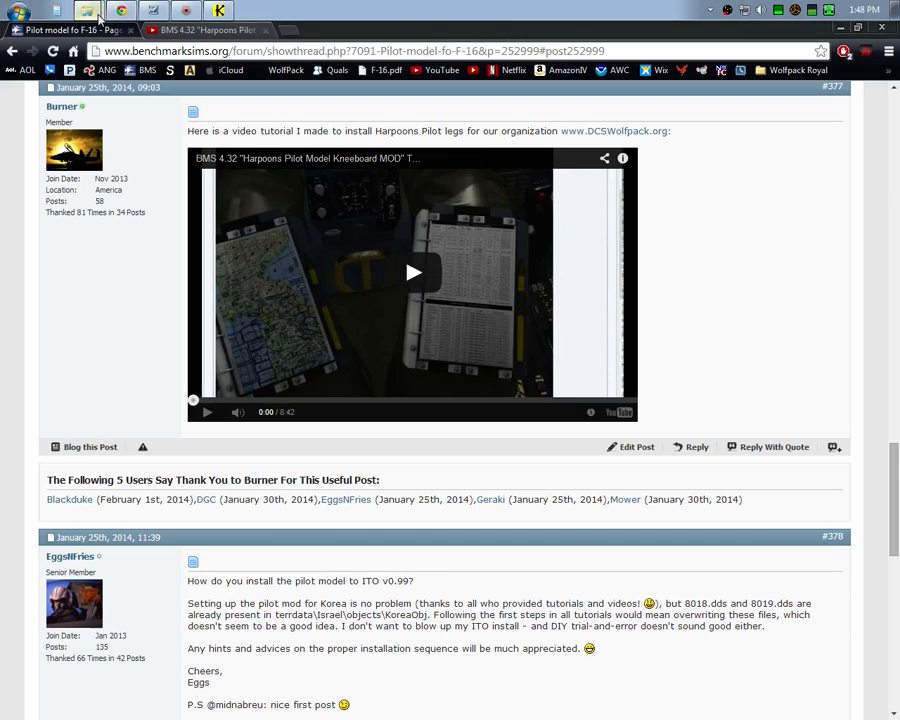
- Navigate Explorer up to the Falcon BMS data folders, then into Terrdata > objects
left_click(97, 14)
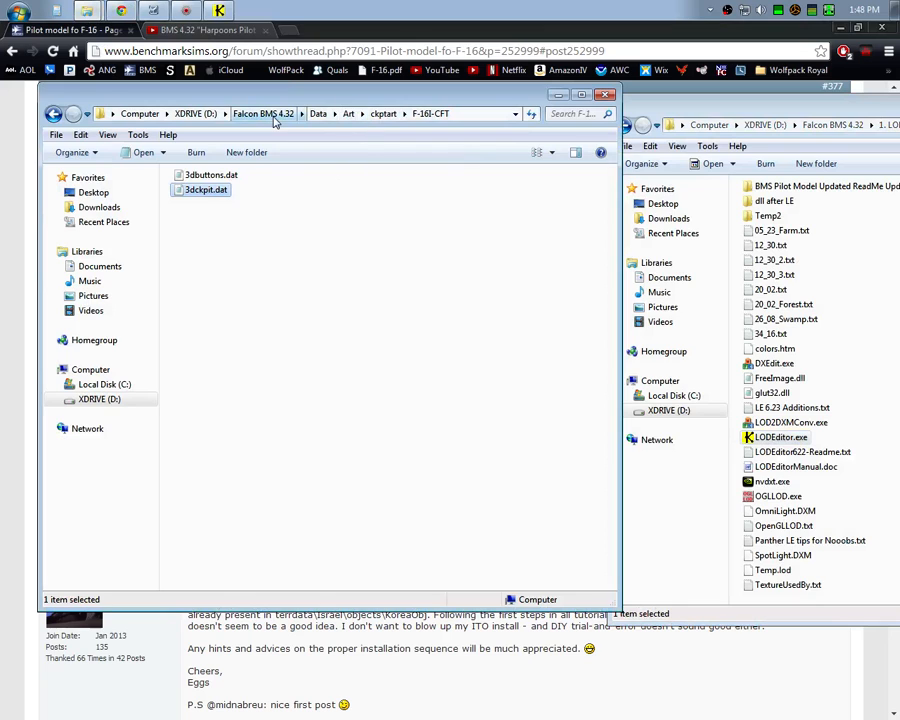
left_click(318, 113)
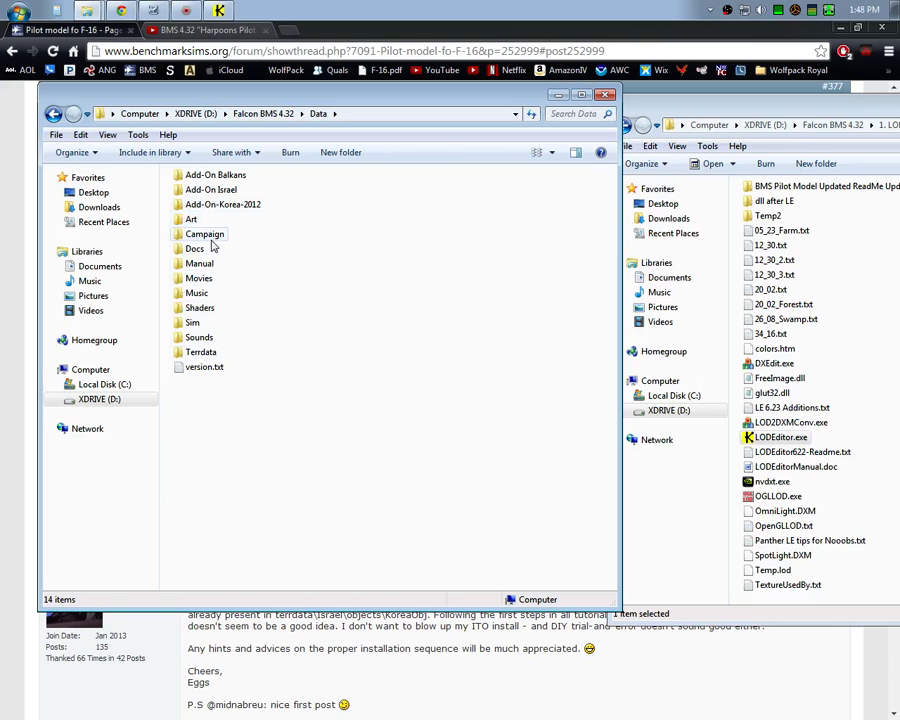
double_click(201, 351)
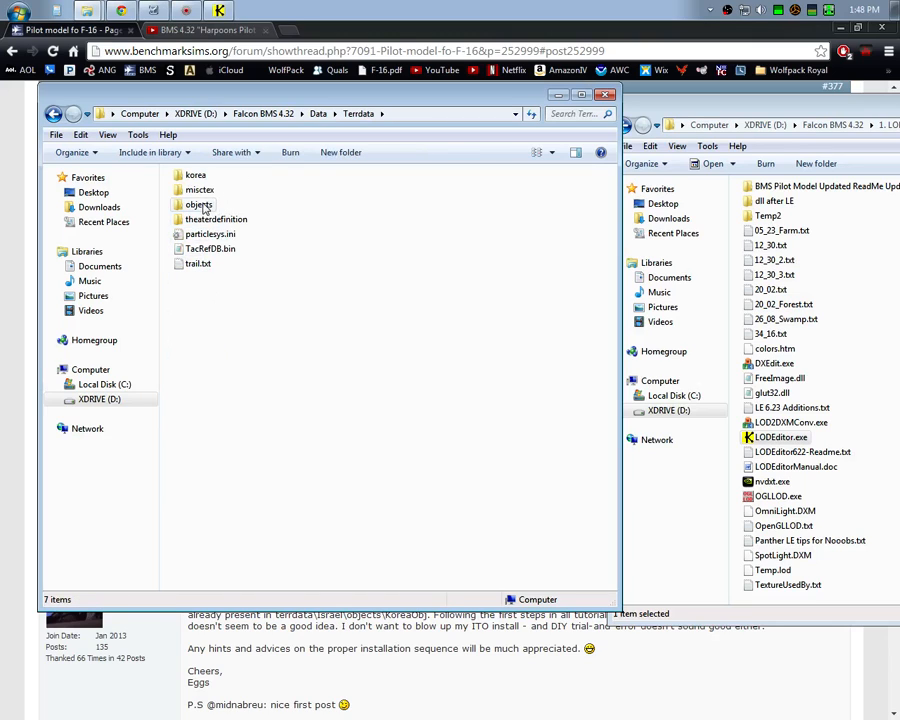
double_click(196, 174)
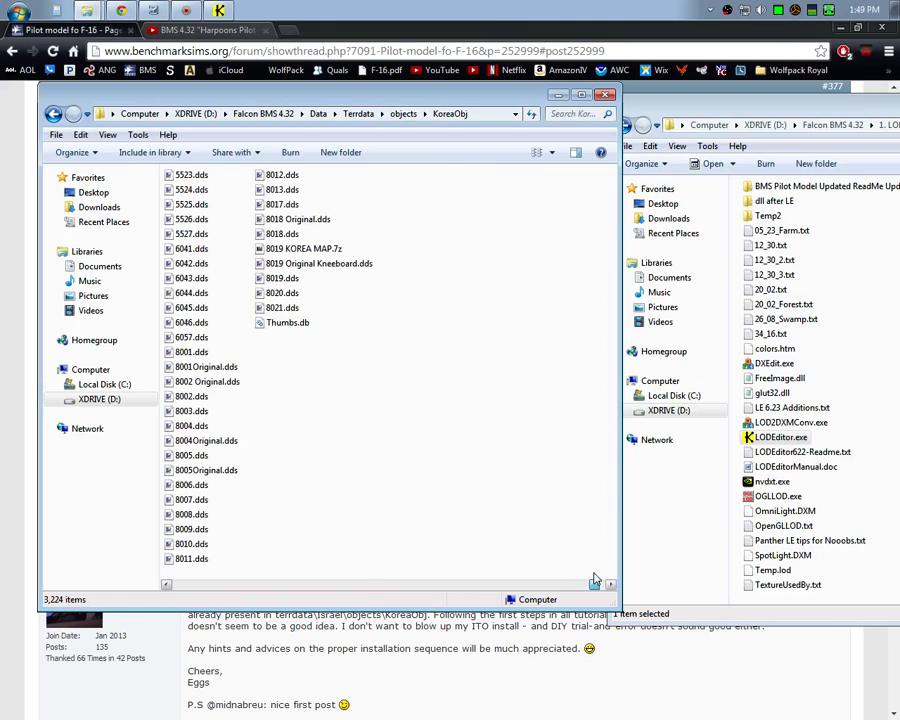
- Open the 8019 KOREA MAP archive and extract 8019.dds into KoreaObj
left_click(281, 278)
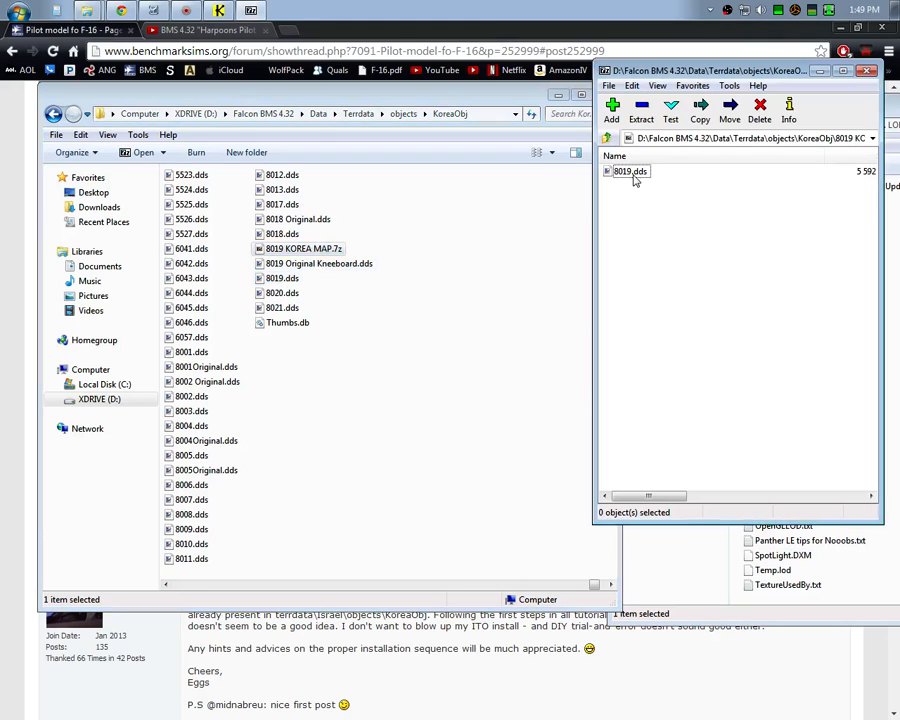
left_click(629, 171)
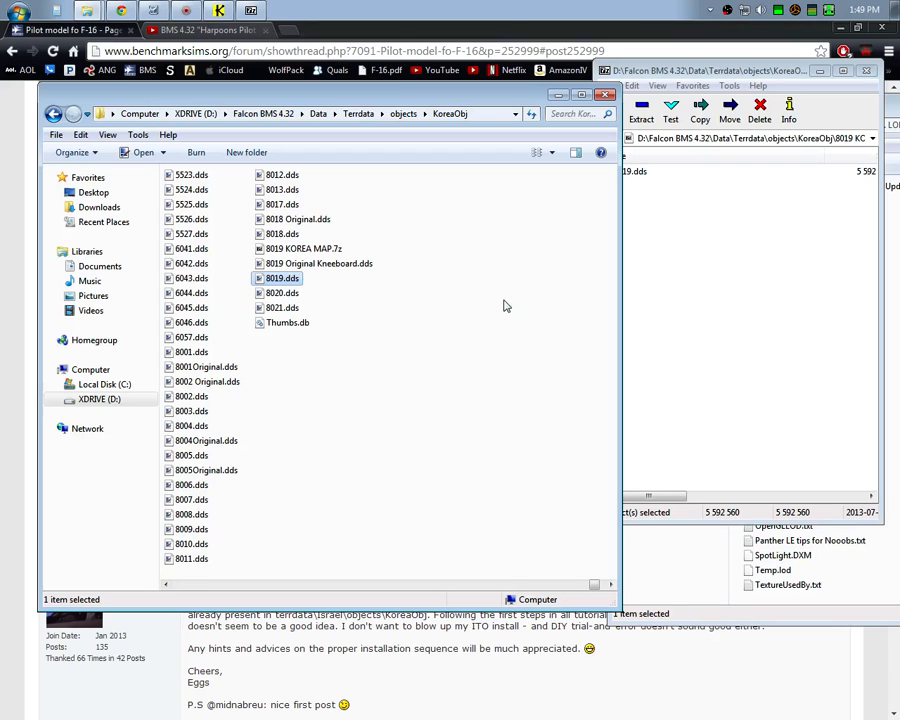
double_click(282, 277)
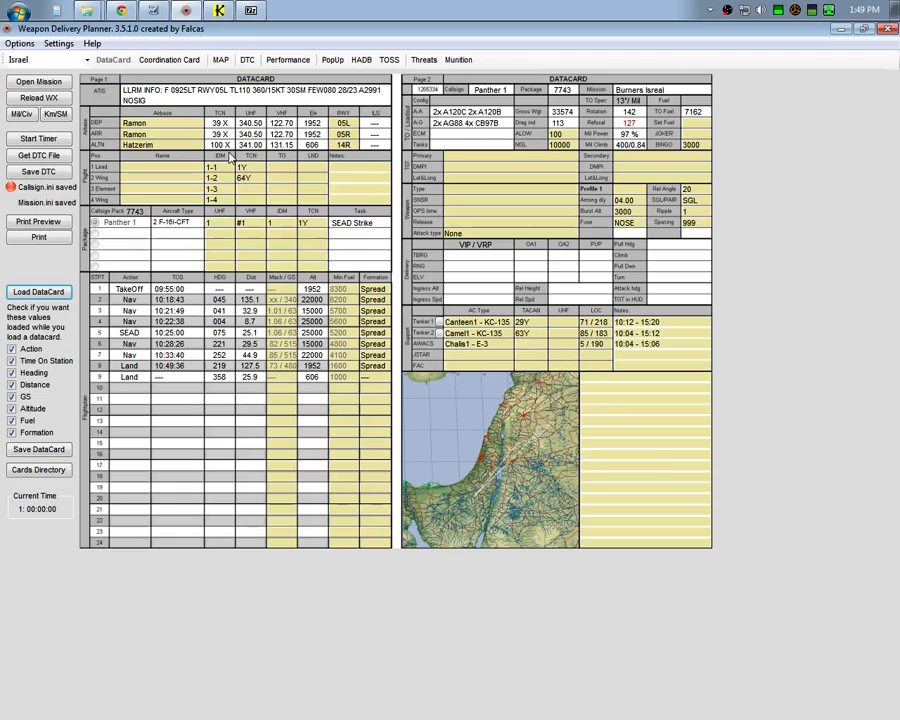
mouse_move(561, 343)
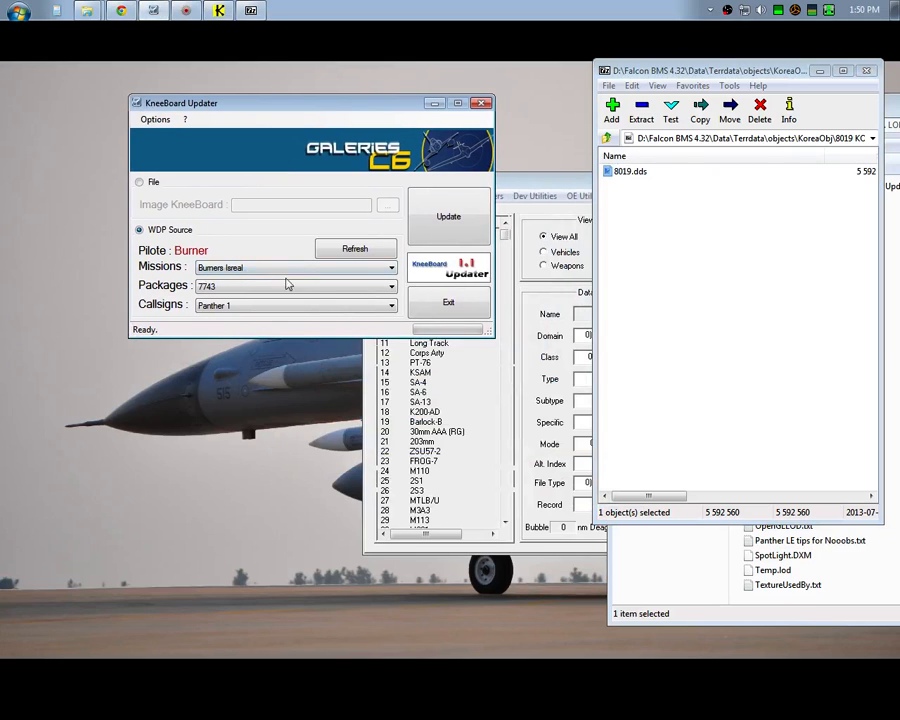
mouse_move(267, 295)
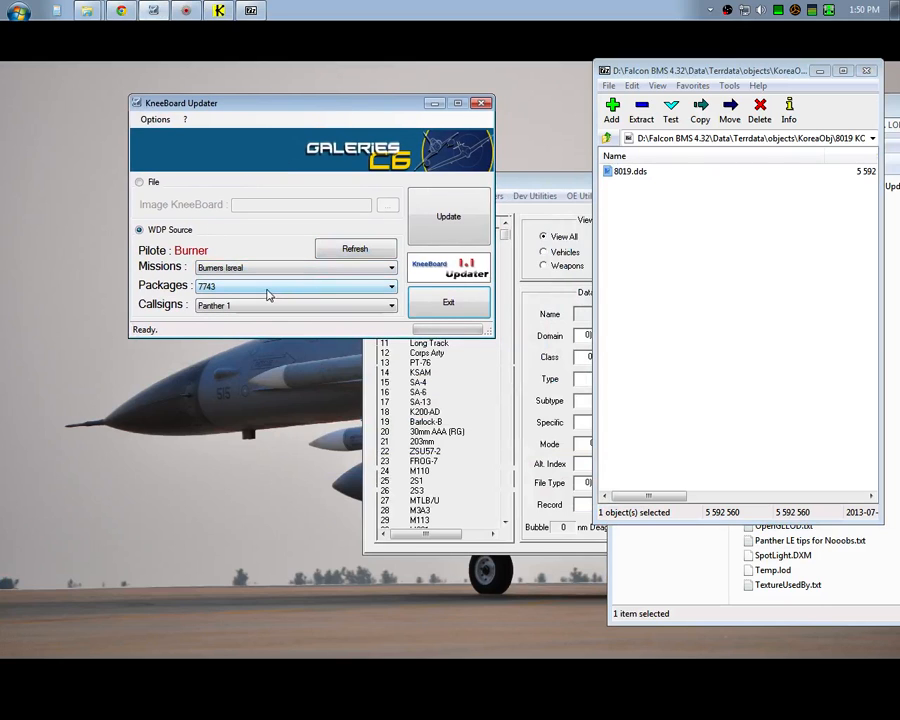
- Update the kneeboard with package 7743's Panther 1 datacard and confirm completion
left_click(447, 216)
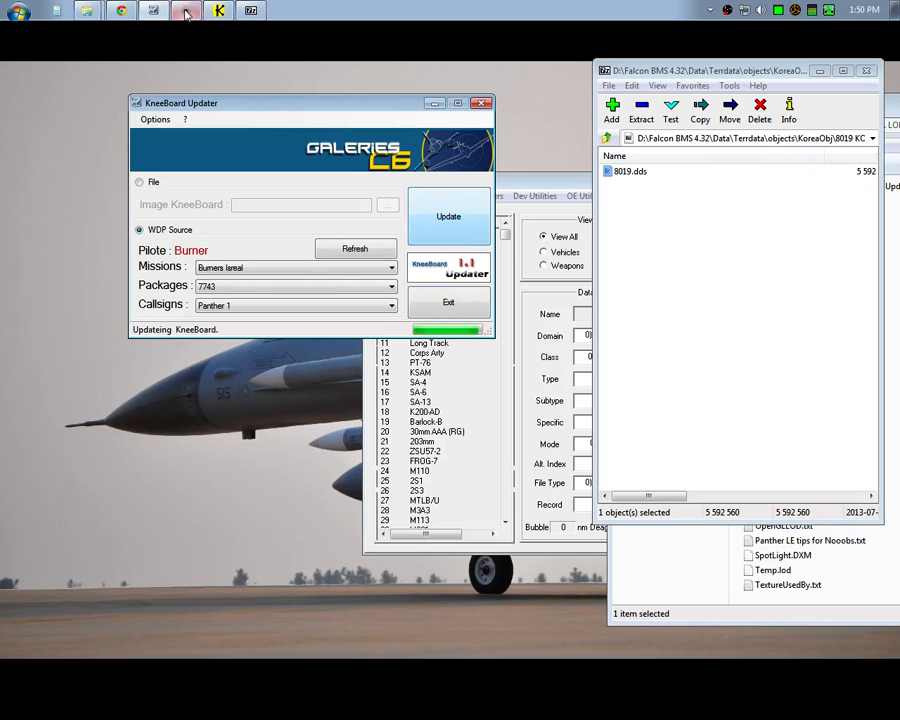
left_click(447, 216)
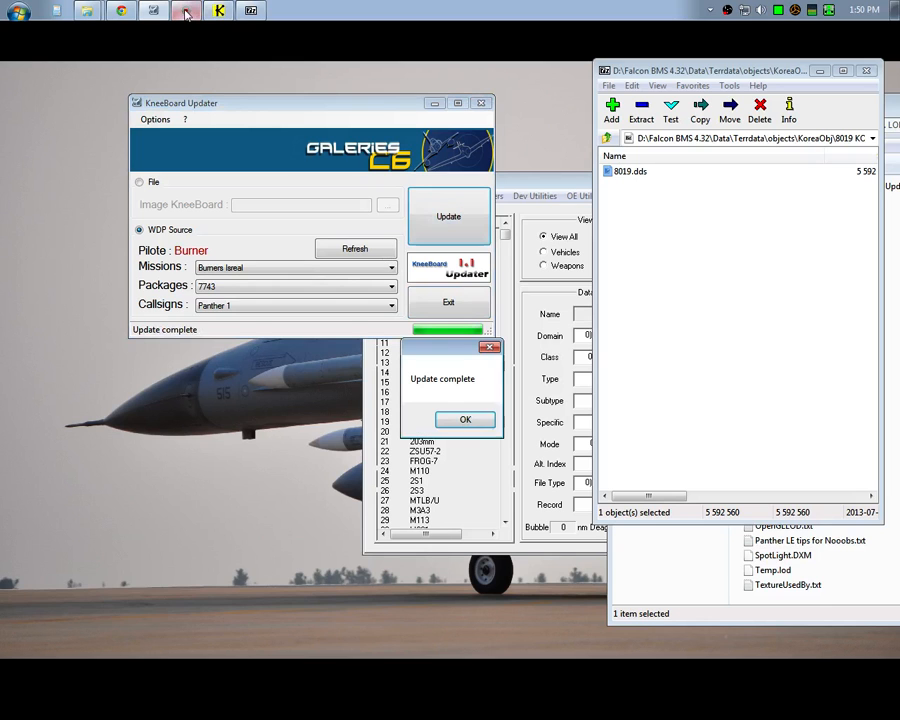
left_click(464, 419)
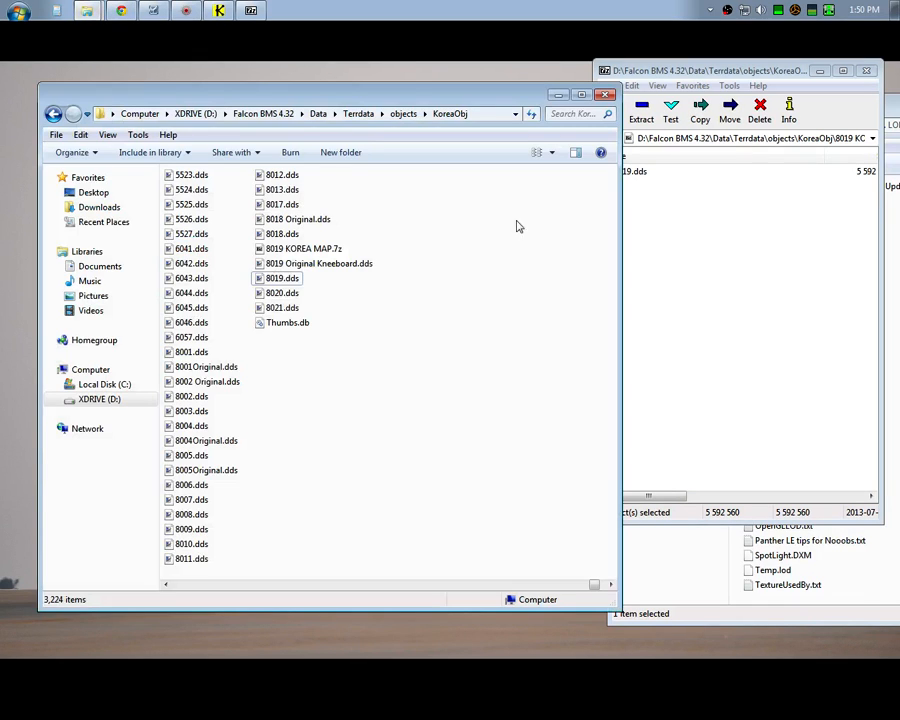
- Open 8019.dds from KoreaObj in Paint.NET to check the updated kneeboard
left_click(282, 278)
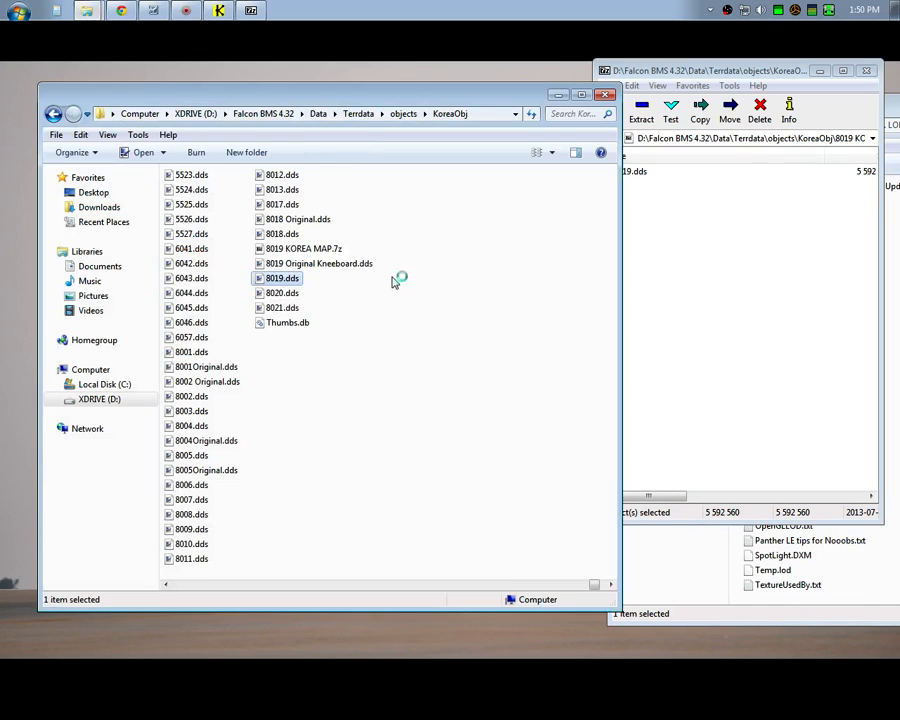
double_click(282, 278)
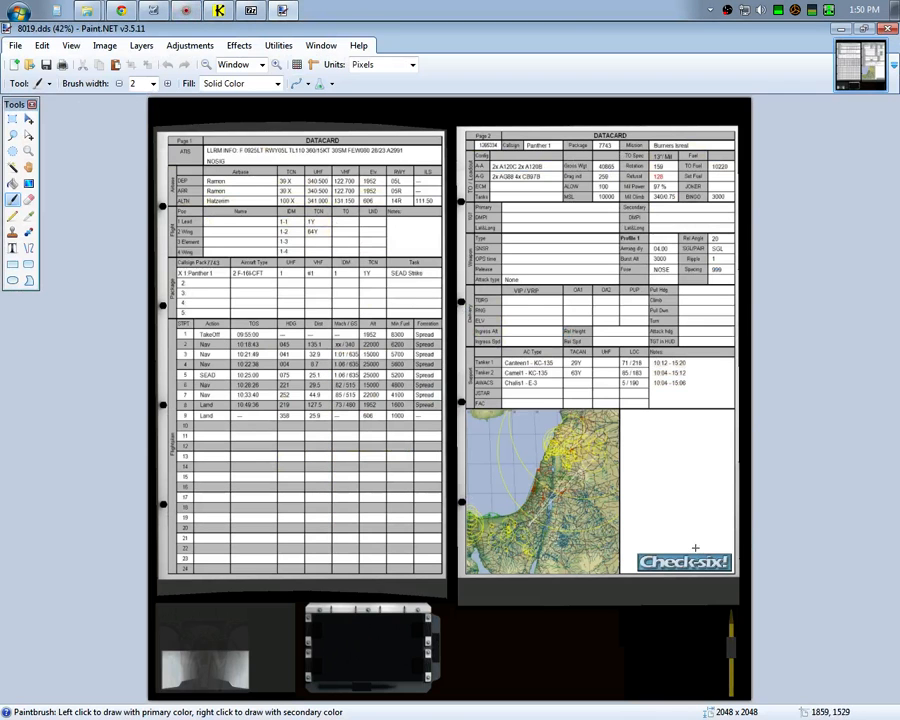
mouse_move(781, 324)
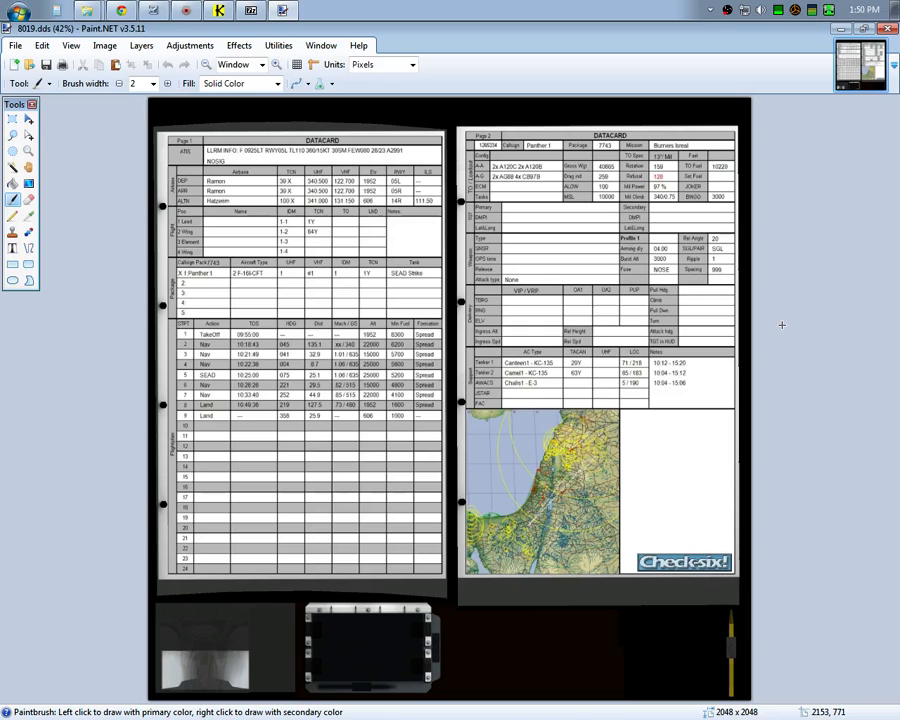
mouse_move(728, 525)
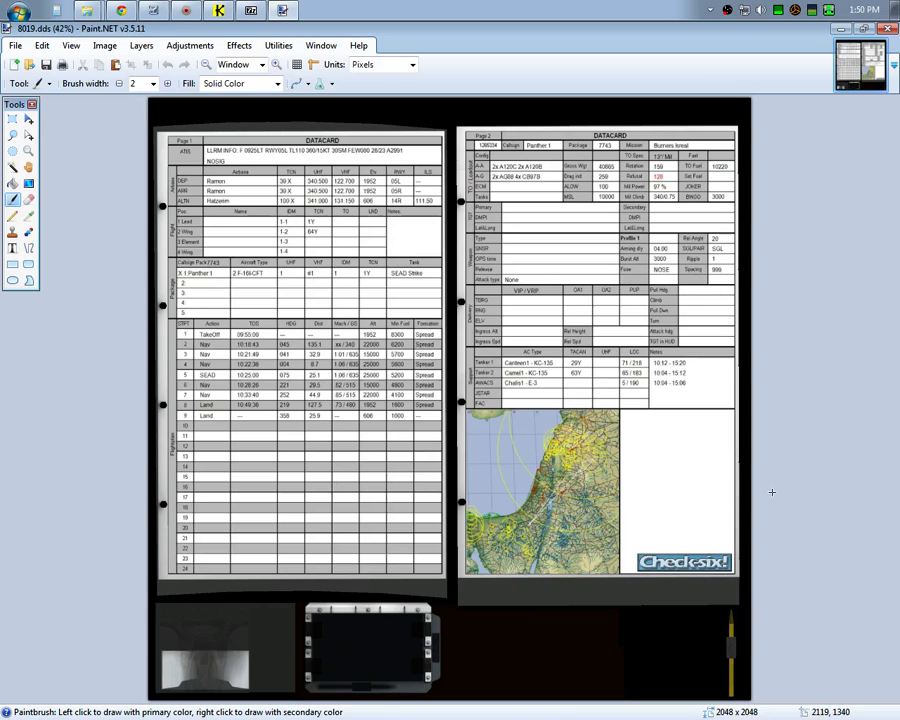
mouse_move(862, 34)
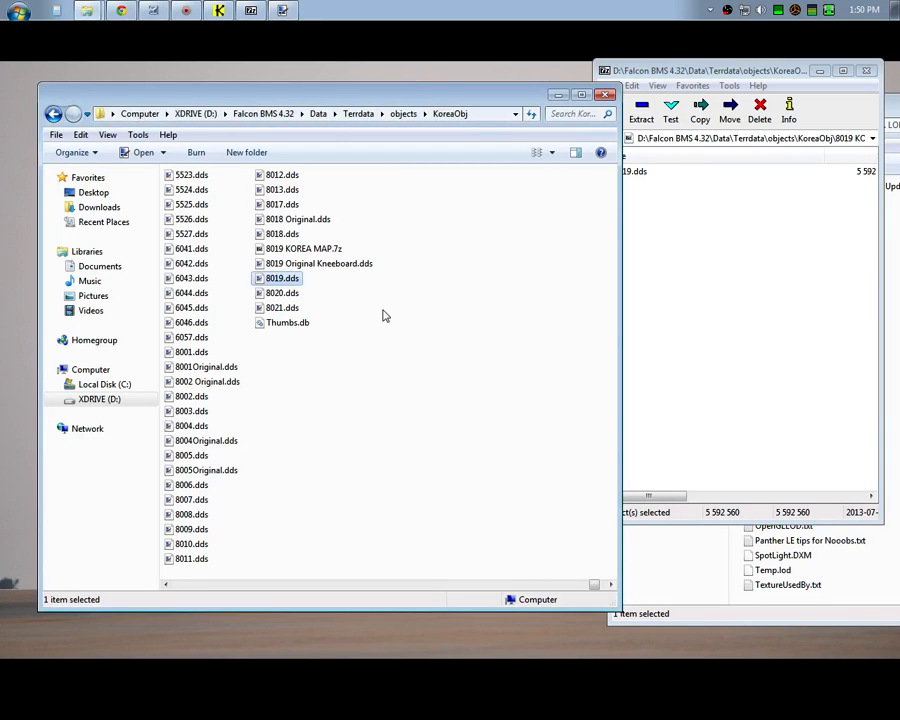
mouse_move(455, 225)
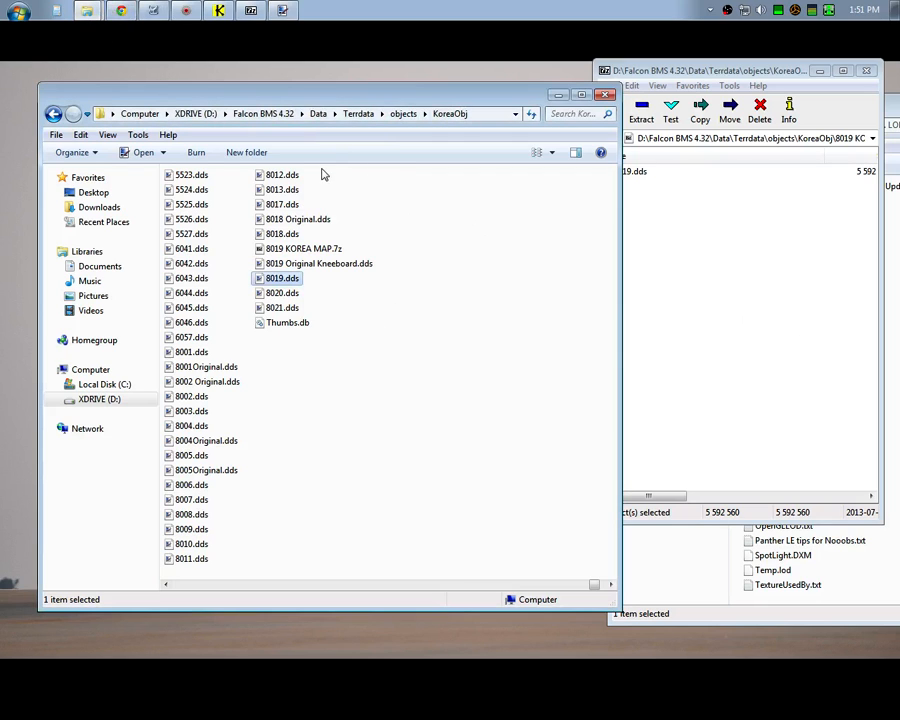
- Open 3dckpit.dat from Falcon BMS 4.32 > Data > ckptart > F-16C-30 in Notepad
left_click(262, 113)
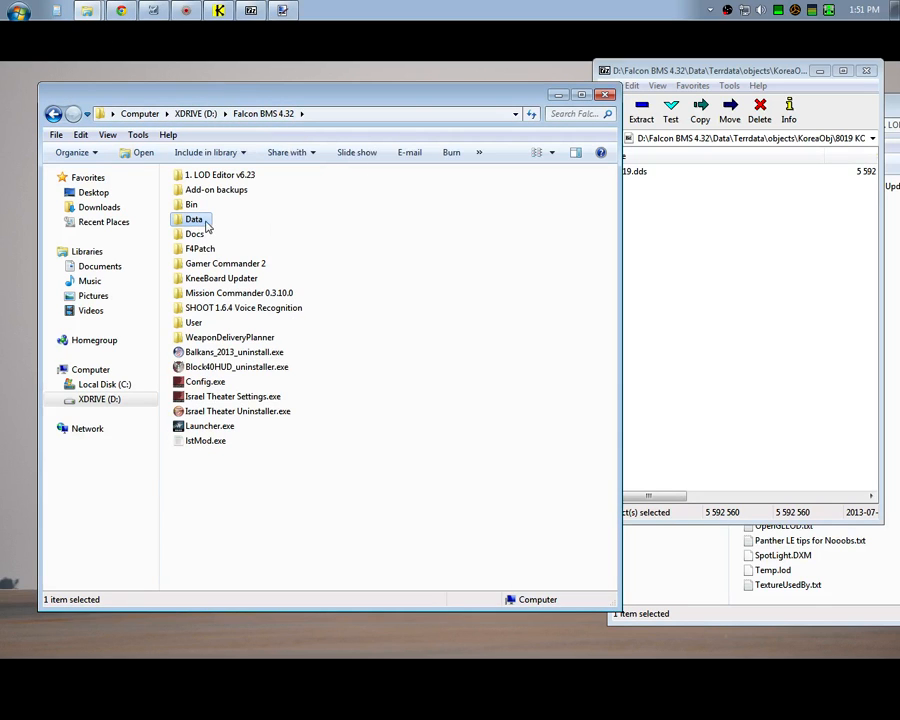
double_click(194, 219)
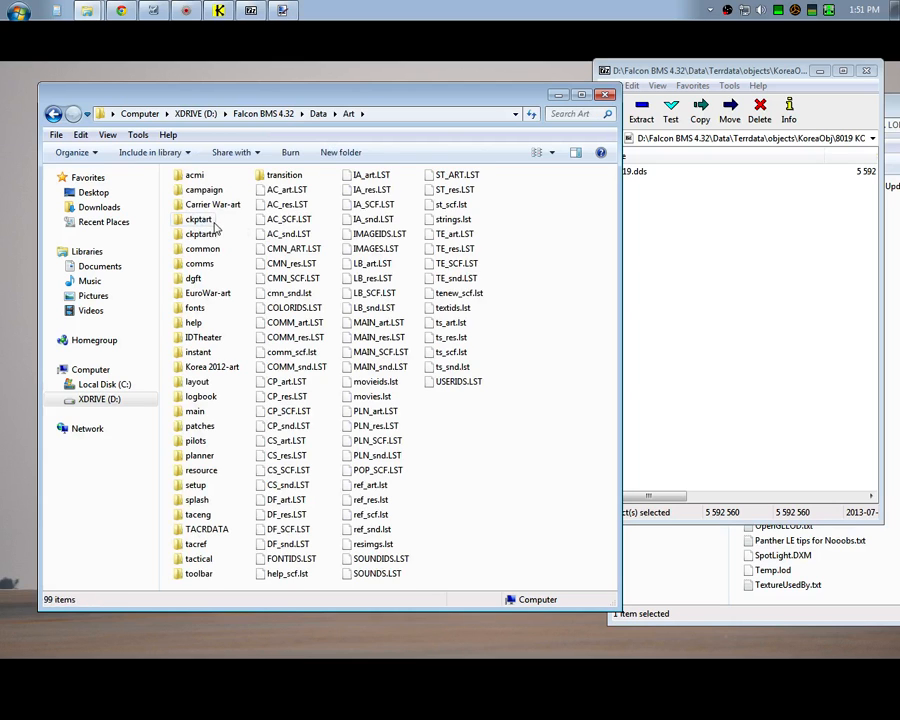
double_click(198, 219)
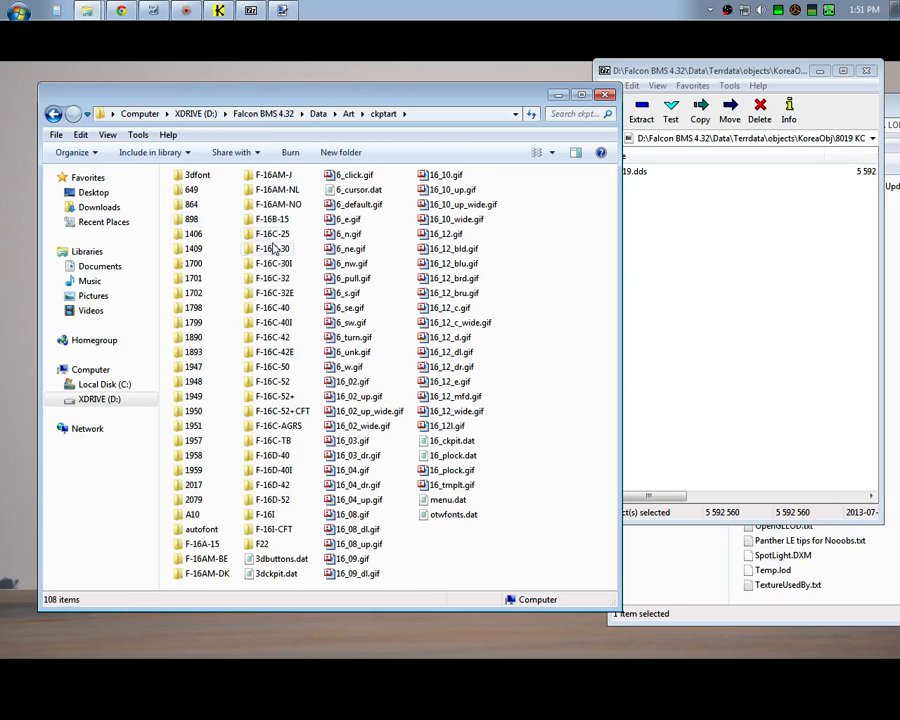
double_click(271, 248)
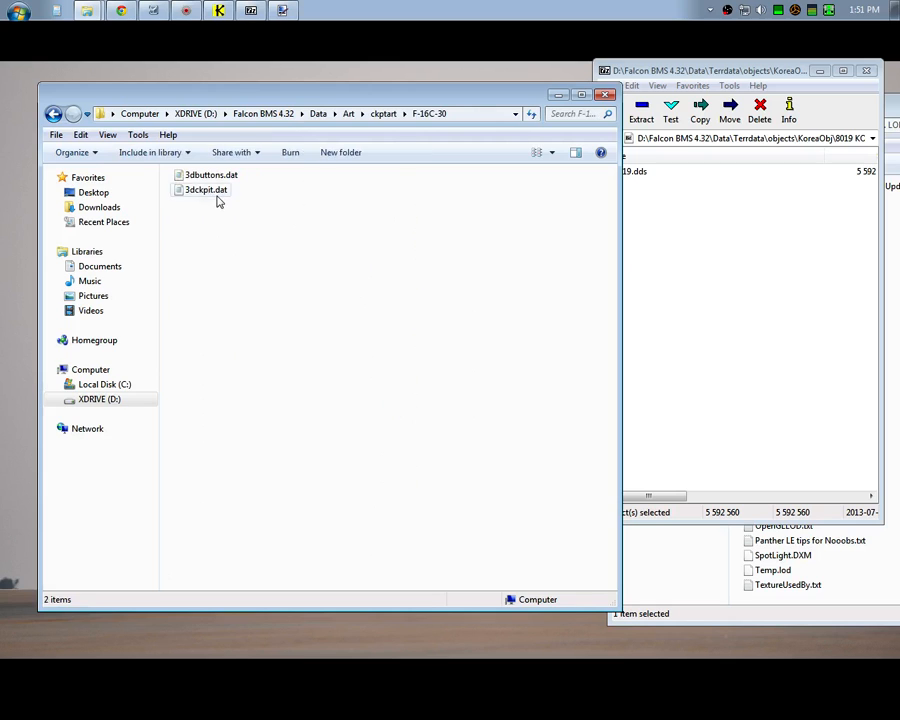
double_click(205, 189)
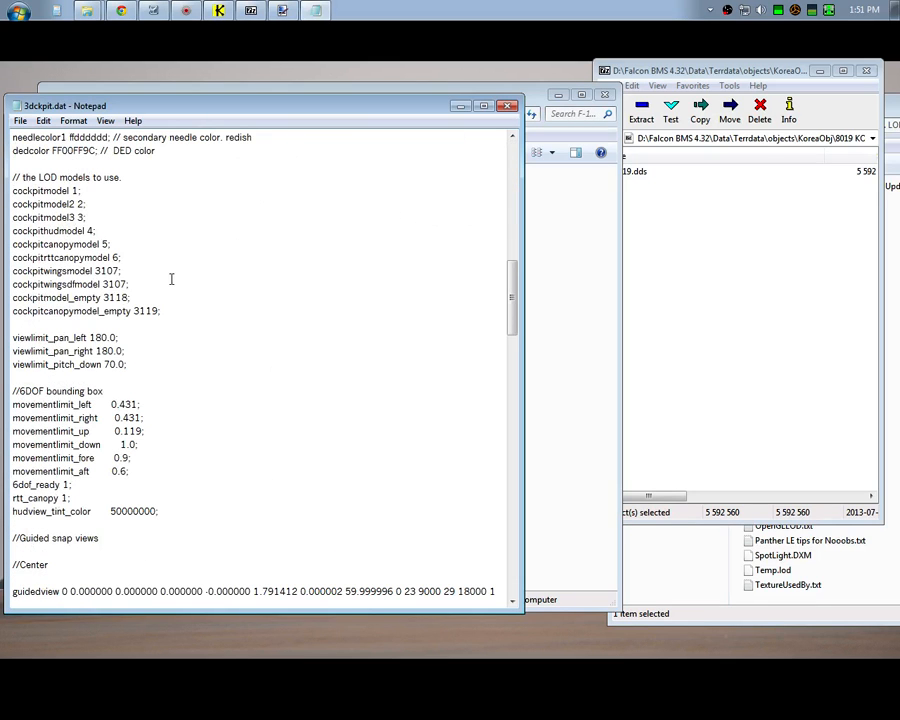